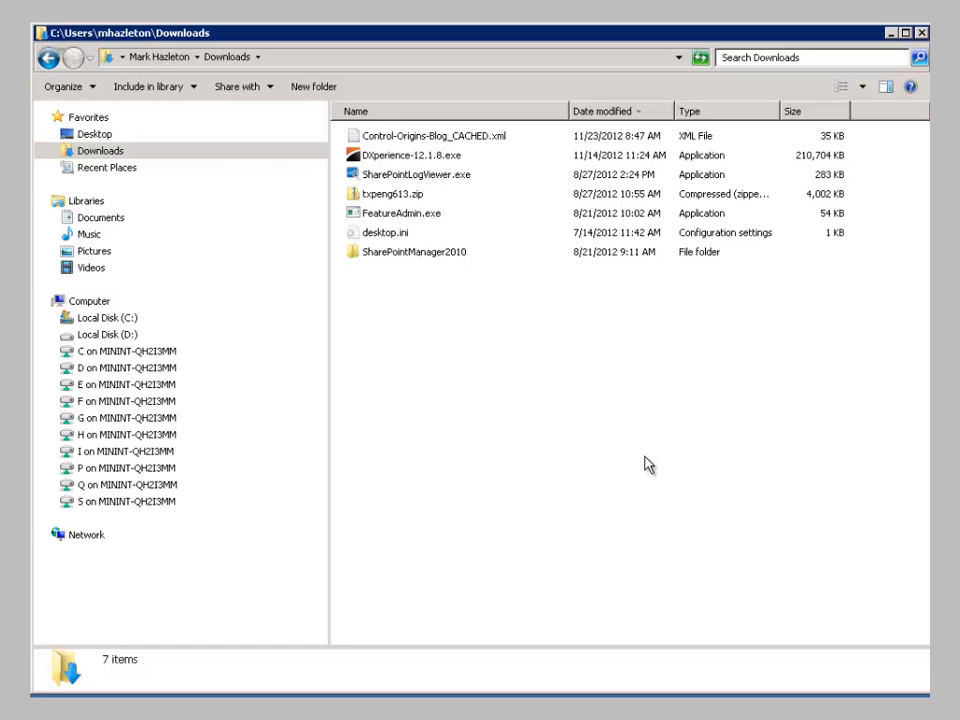
pyautogui.moveTo(556, 300)
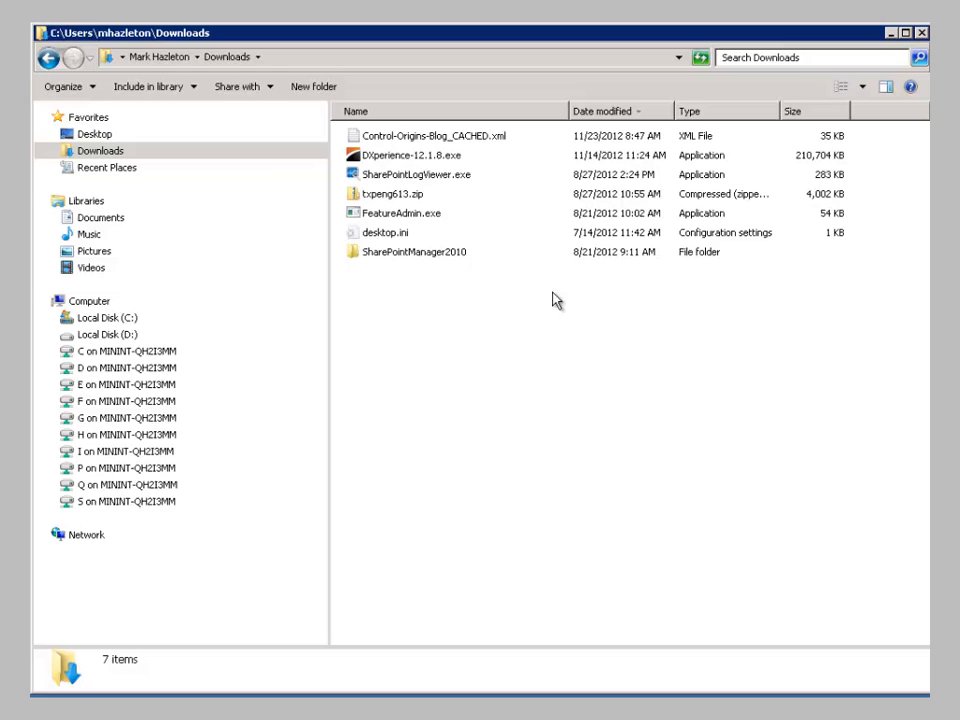
# Select the DXperience-12.1.8.exe installer in the Downloads folder.
pyautogui.click(404, 156)
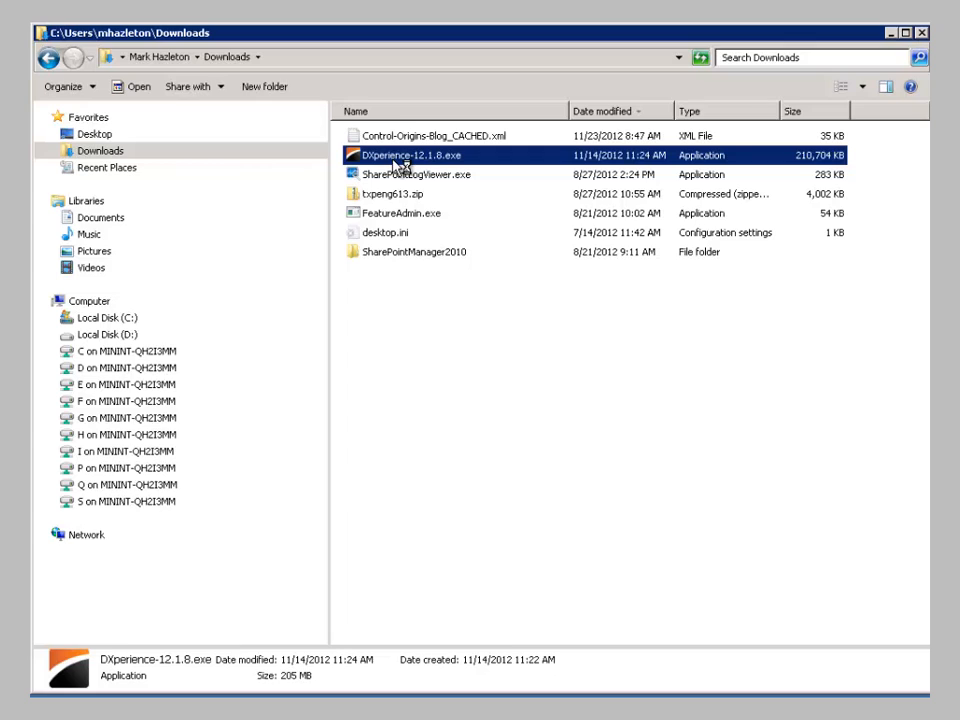
# Run DXperience-12.1.8.exe in Modify mode, signed in, keeping ASP.NET WebForms Controls and Demo Applications.
pyautogui.doubleClick(416, 156)
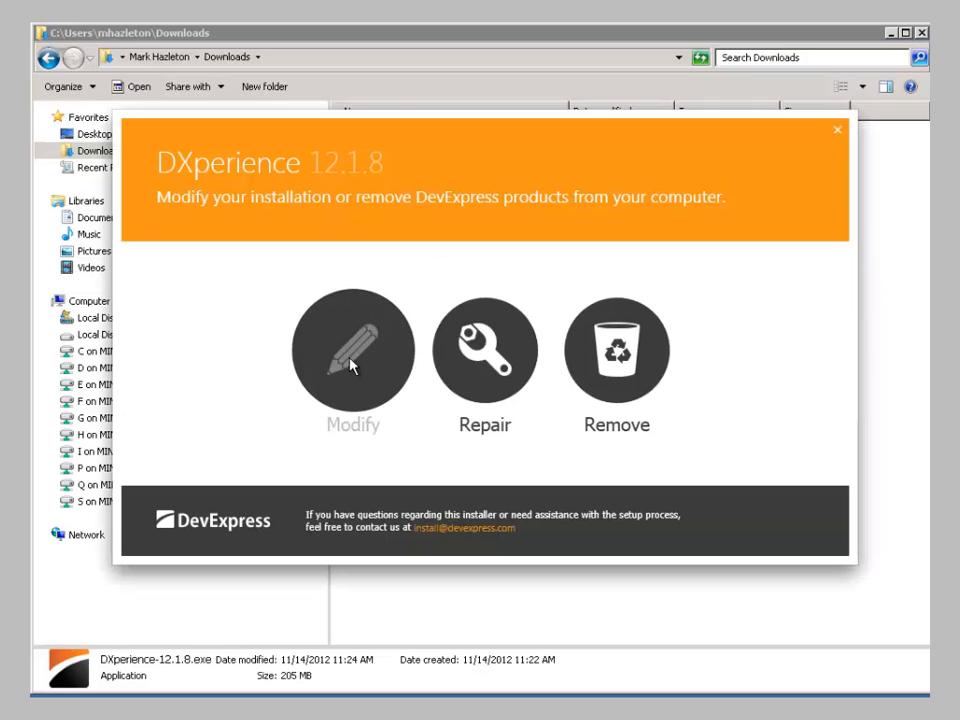
pyautogui.click(352, 350)
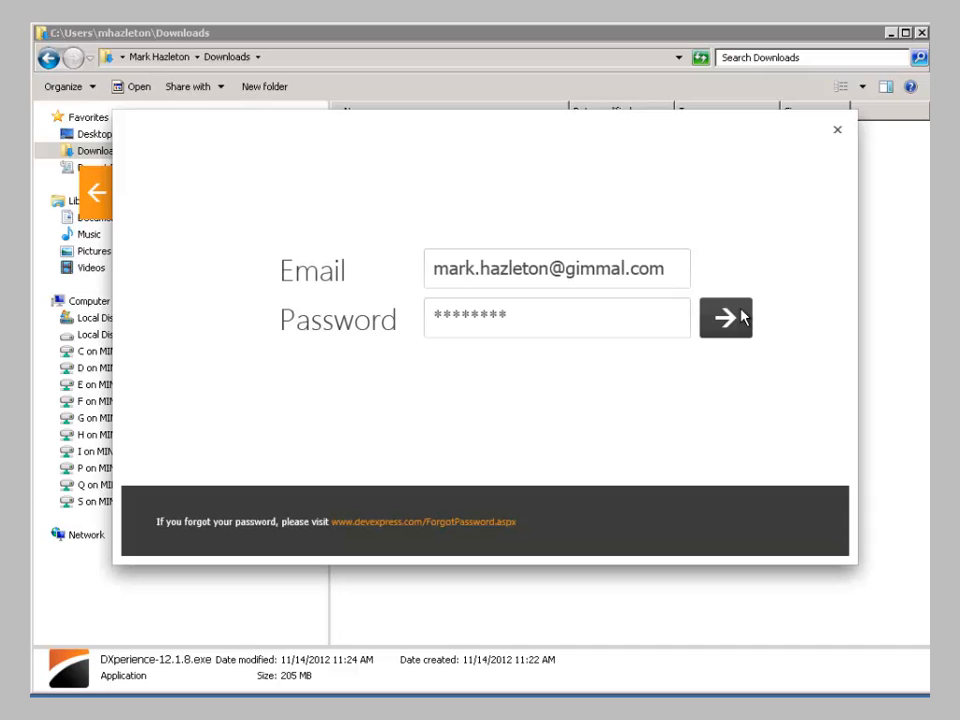
pyautogui.click(724, 316)
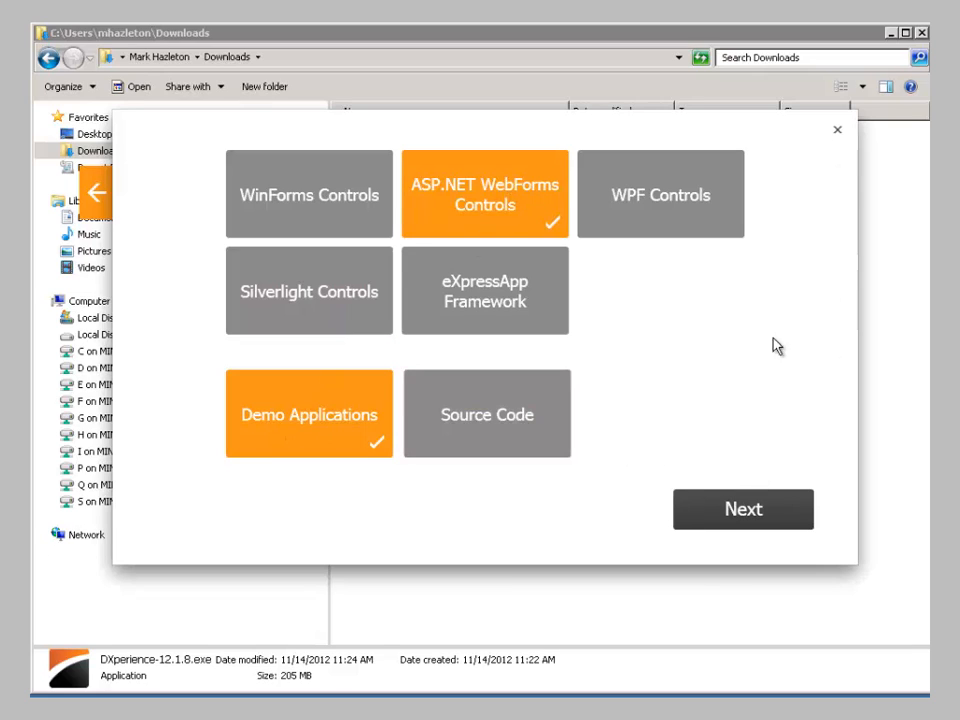
pyautogui.moveTo(744, 510)
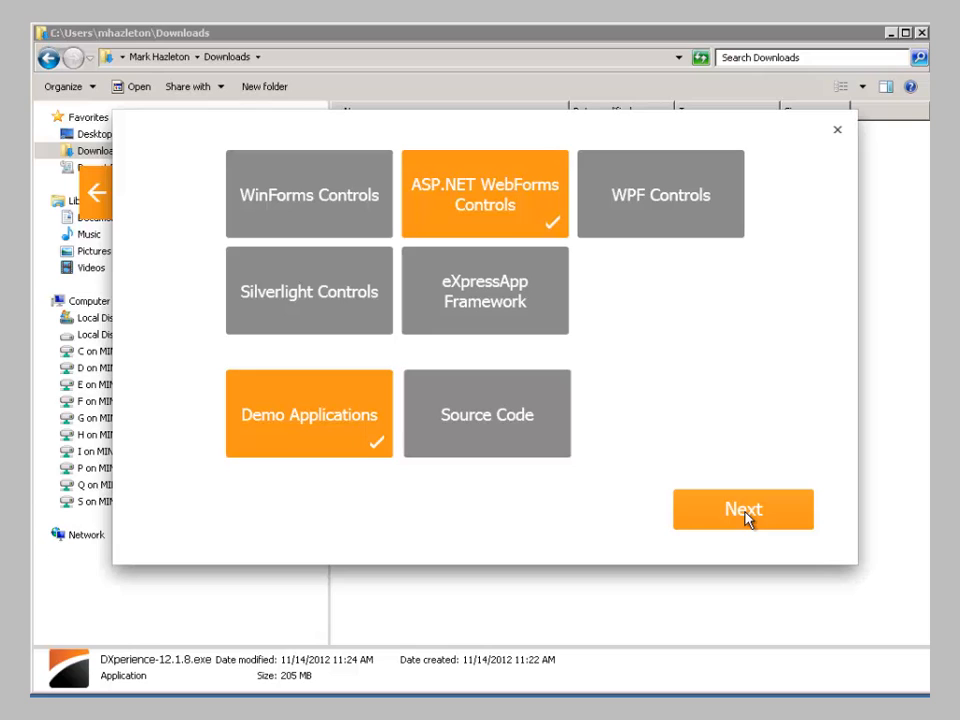
pyautogui.click(836, 128)
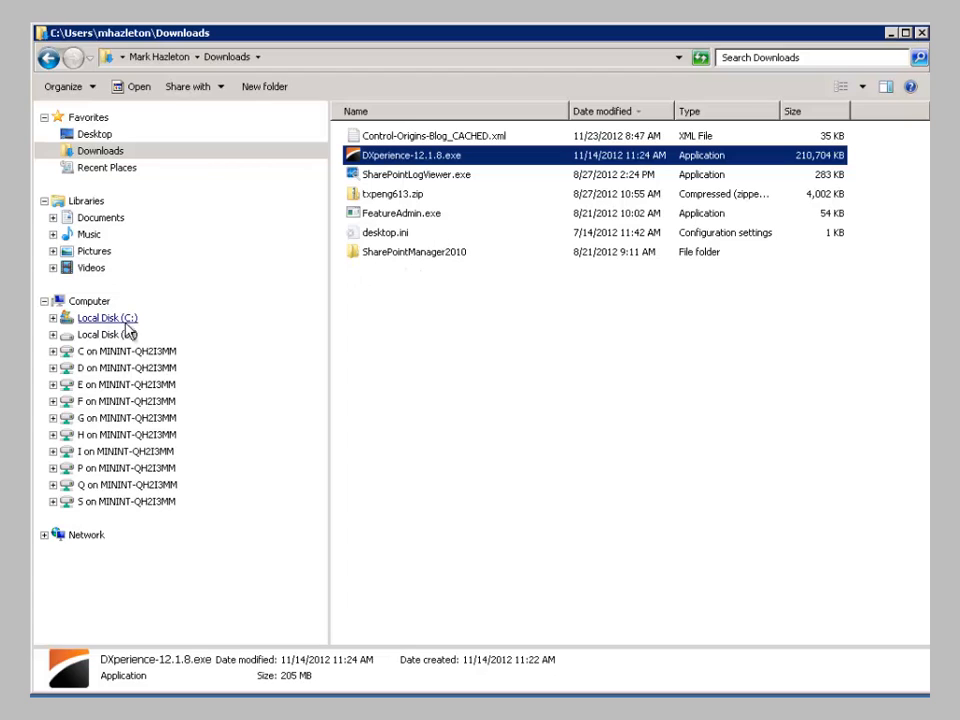
# Launch ASPxSharePointRegisterer.exe from C:\Program Files (x86)\DXperience 12.1\Tools\SharePoint.
pyautogui.click(108, 316)
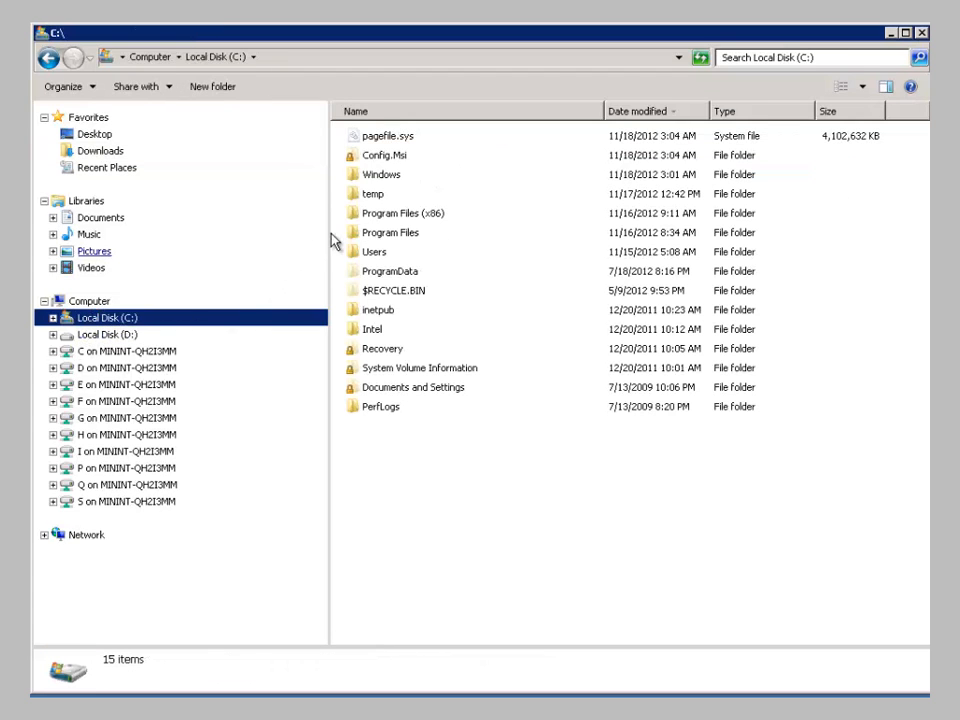
pyautogui.doubleClick(402, 212)
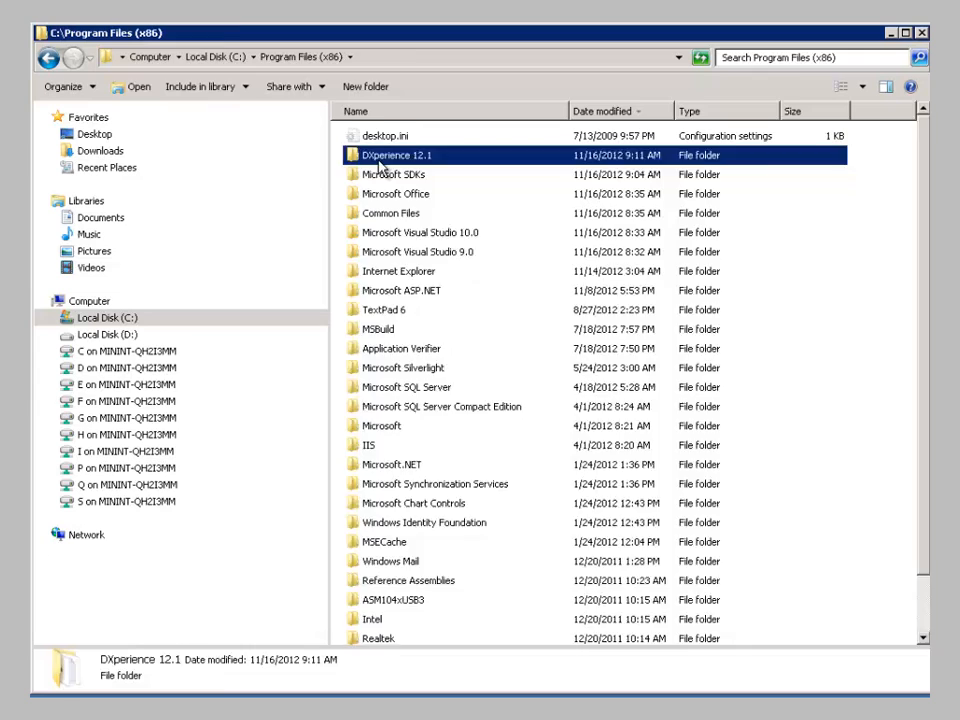
pyautogui.doubleClick(400, 156)
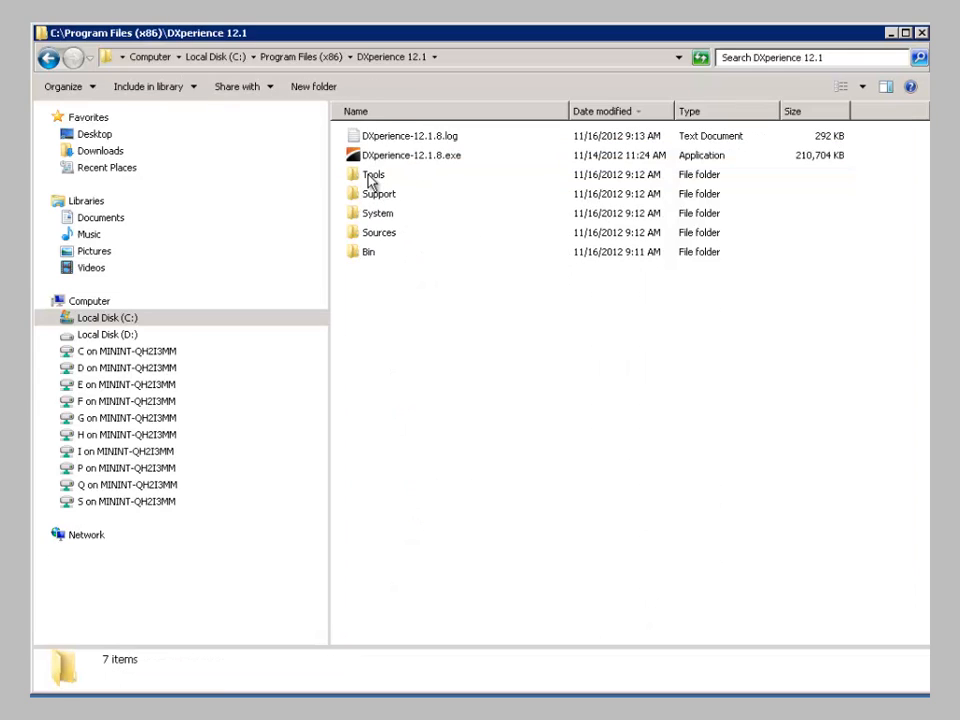
pyautogui.doubleClick(372, 174)
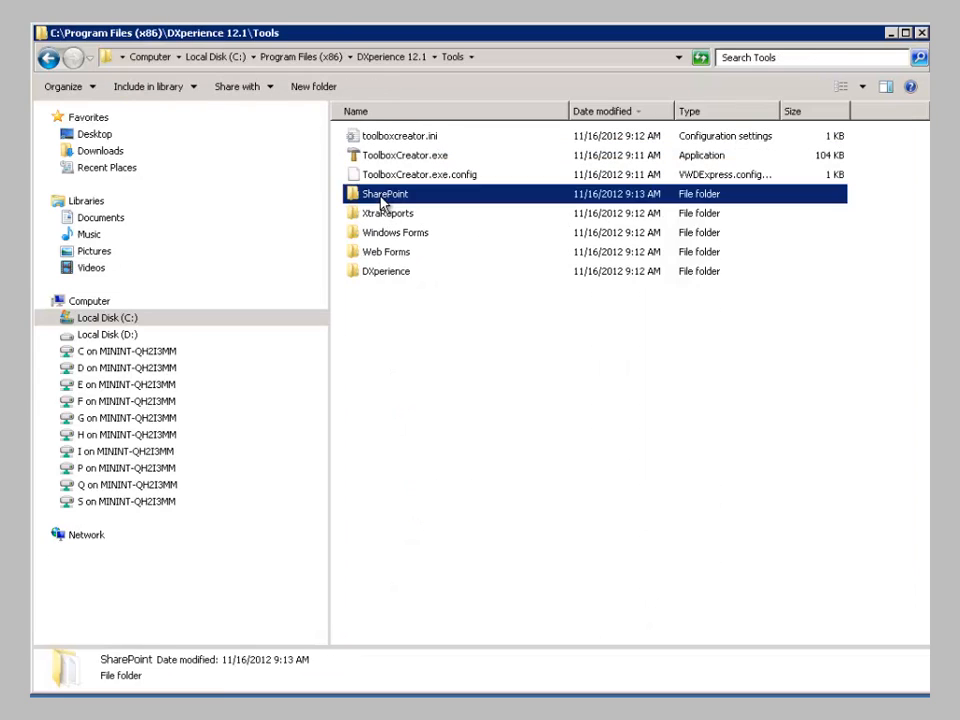
pyautogui.doubleClick(384, 194)
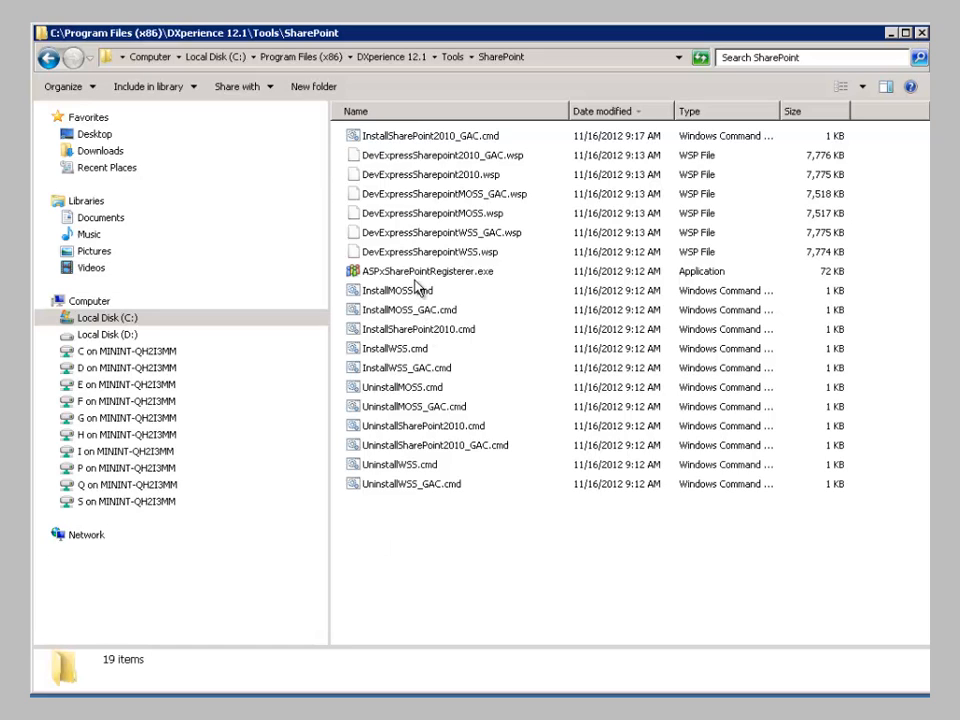
pyautogui.doubleClick(424, 272)
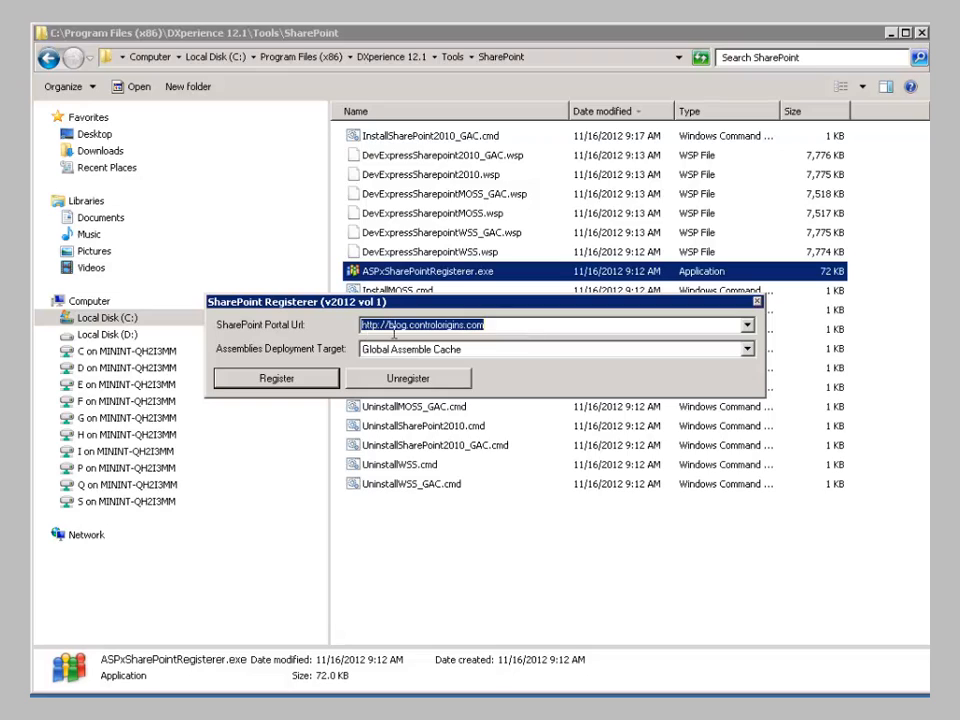
# Choose Global Assemble Cache as the assemblies deployment target and close the registerer.
pyautogui.click(746, 348)
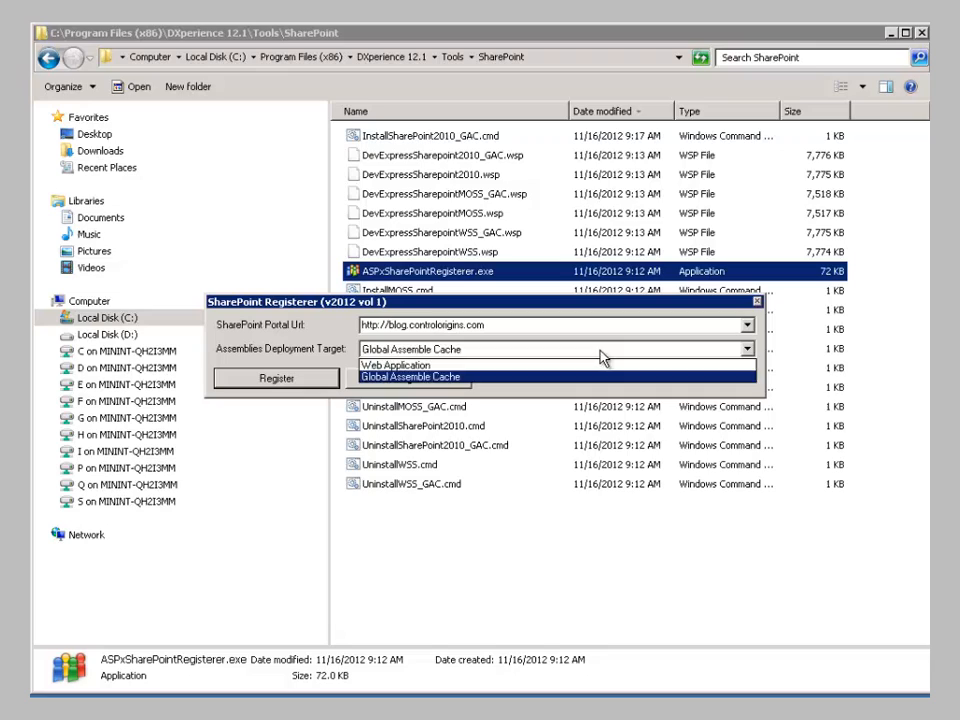
pyautogui.click(420, 376)
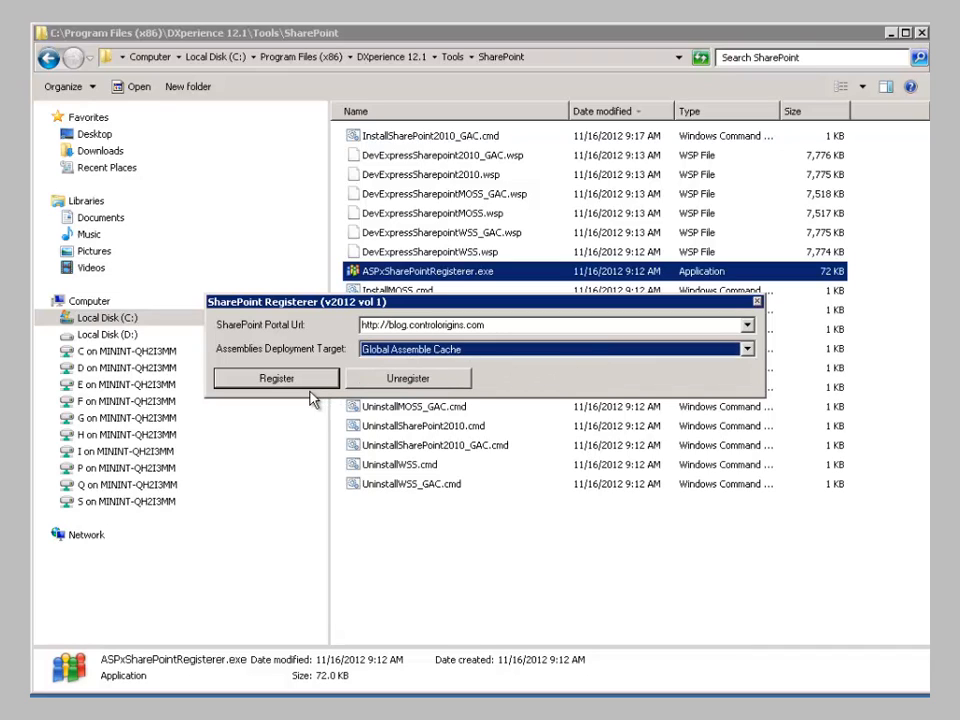
pyautogui.moveTo(744, 320)
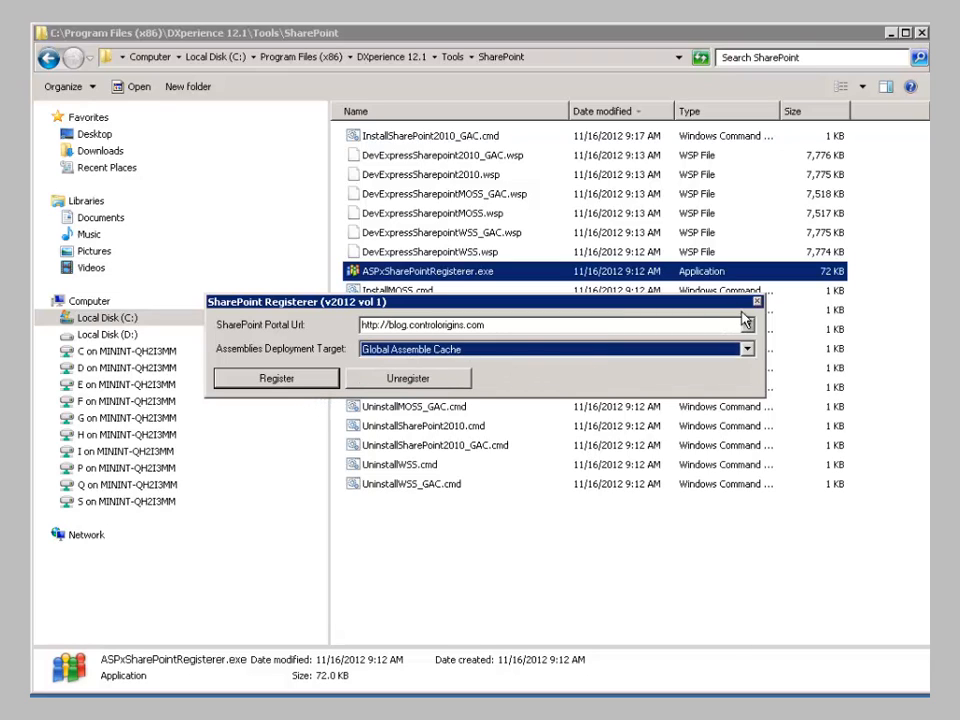
pyautogui.moveTo(700, 336)
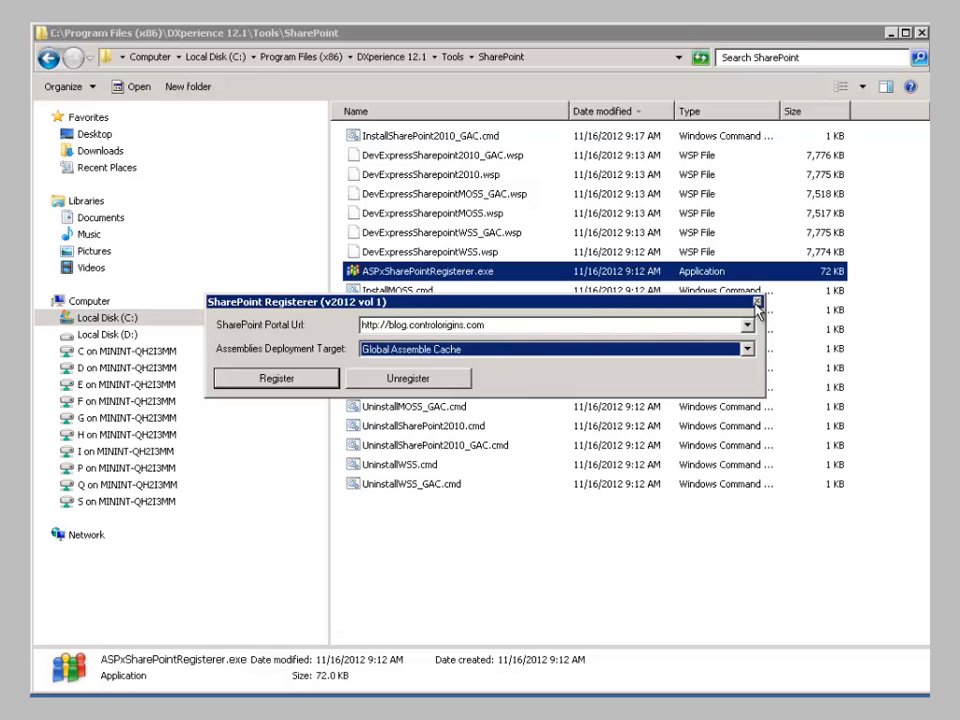
pyautogui.click(756, 302)
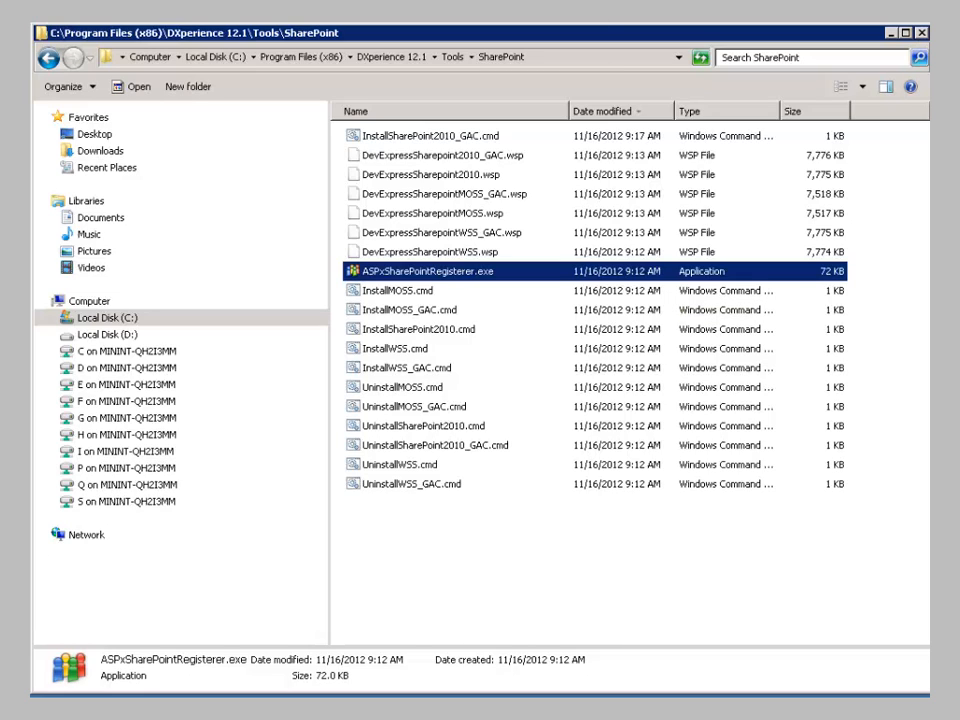
pyautogui.moveTo(270, 84)
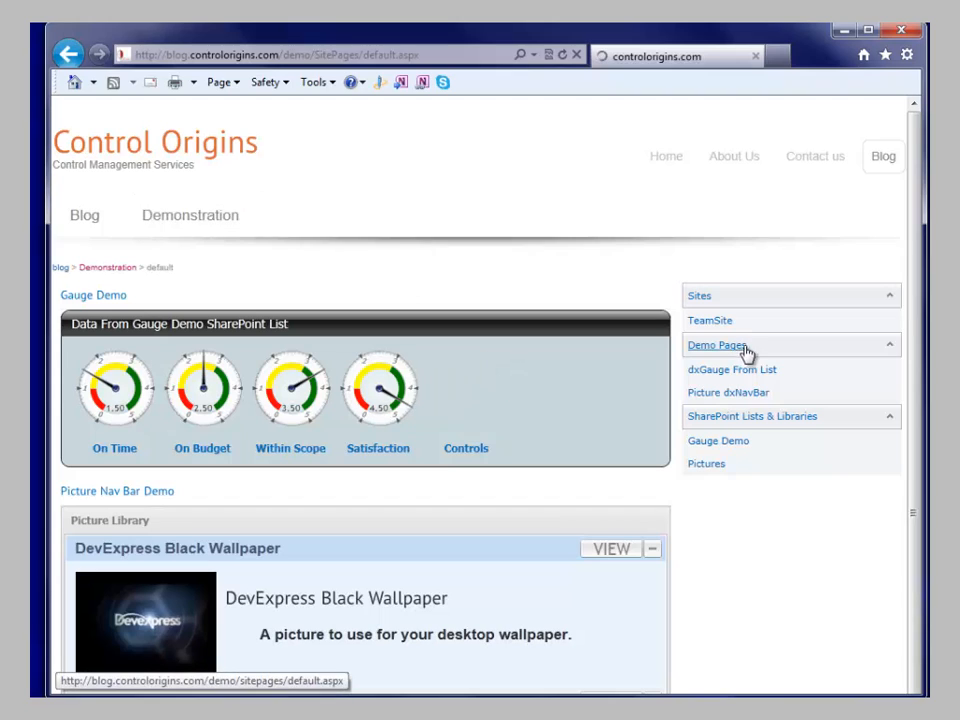
# Go to the TeamSite home page from the Control Origins Sites panel.
pyautogui.click(708, 320)
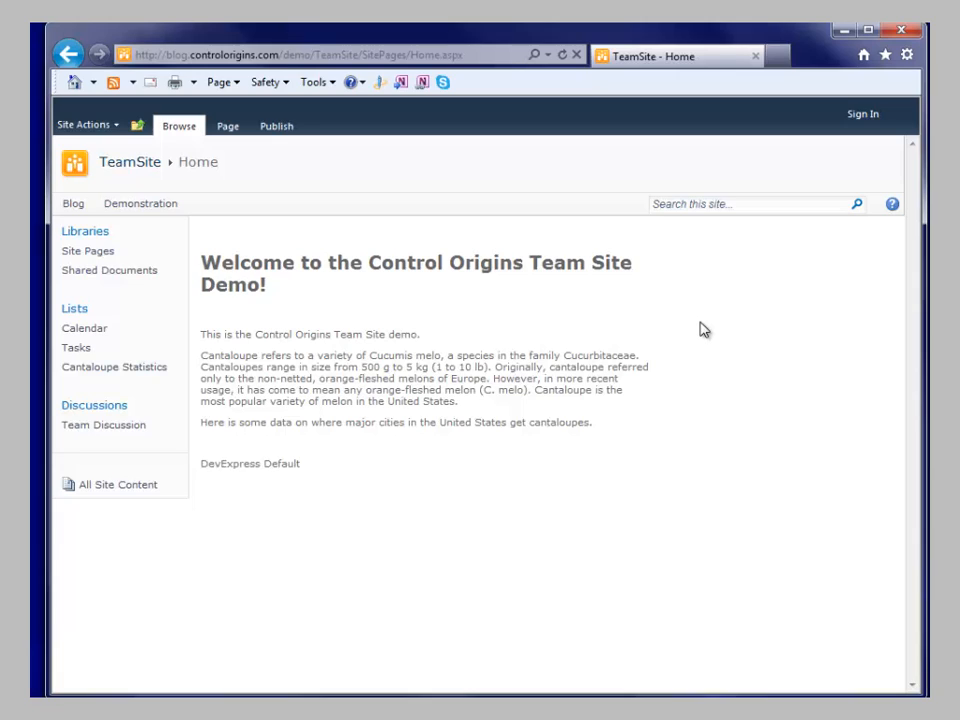
pyautogui.moveTo(448, 338)
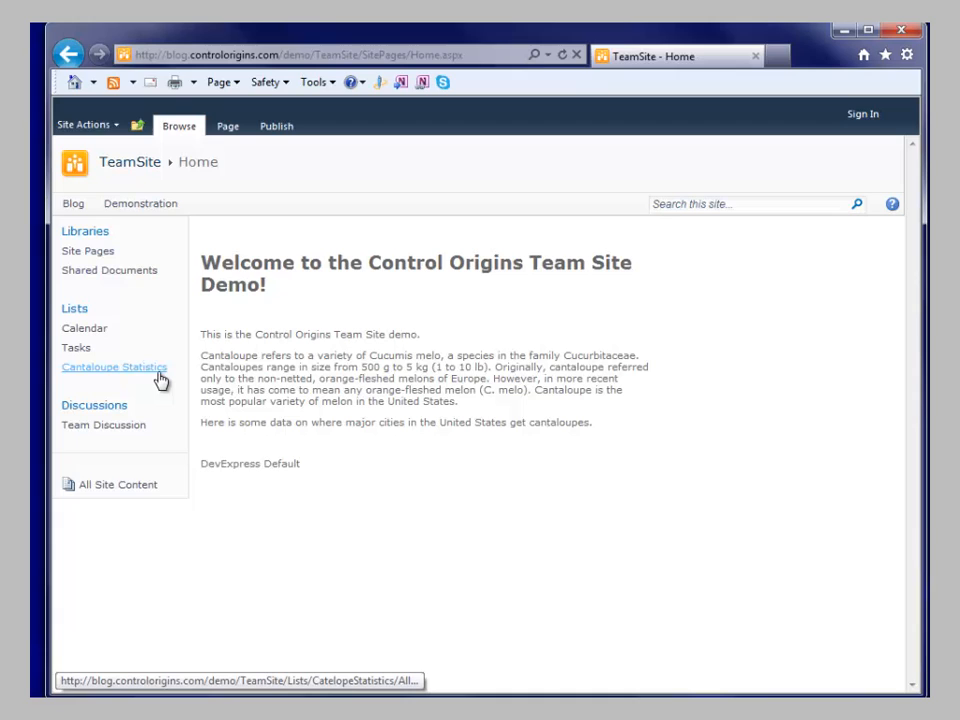
pyautogui.click(114, 368)
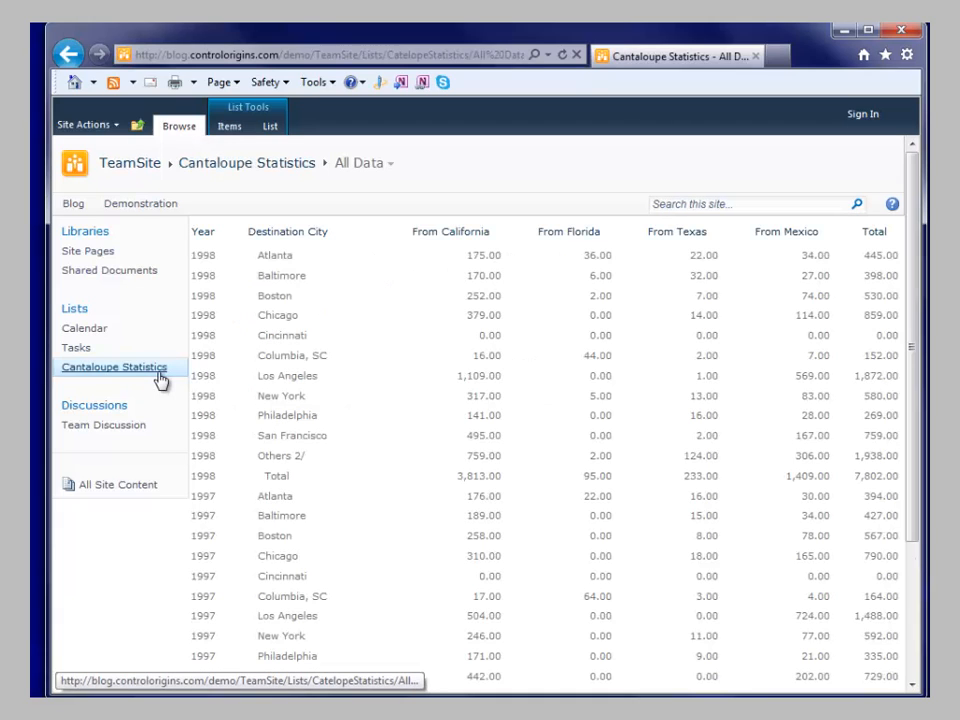
pyautogui.scroll(-3)
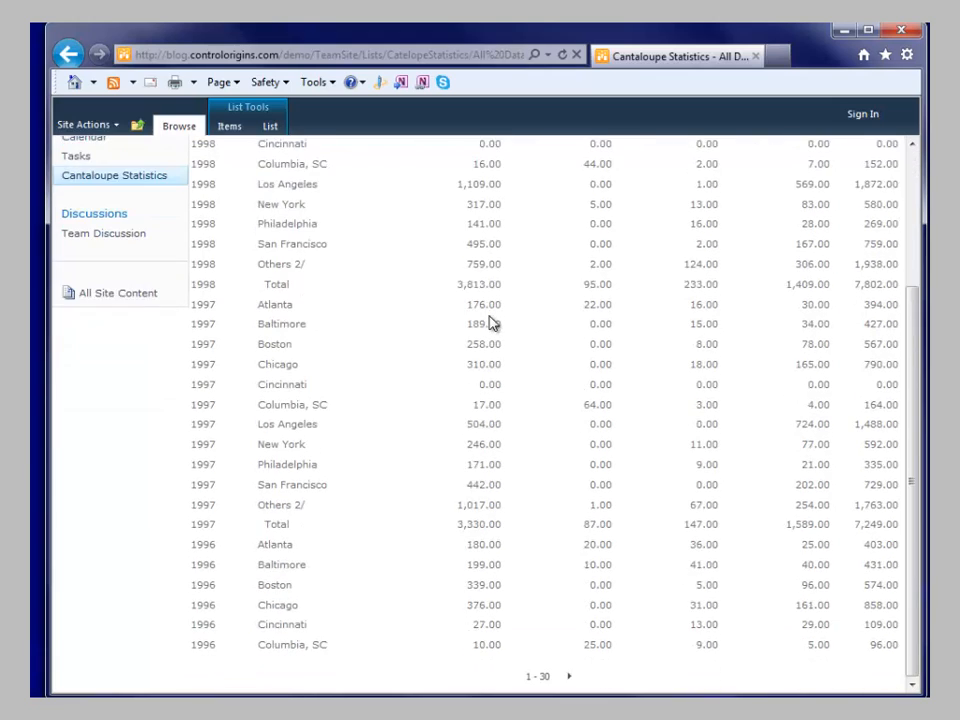
pyautogui.scroll(3)
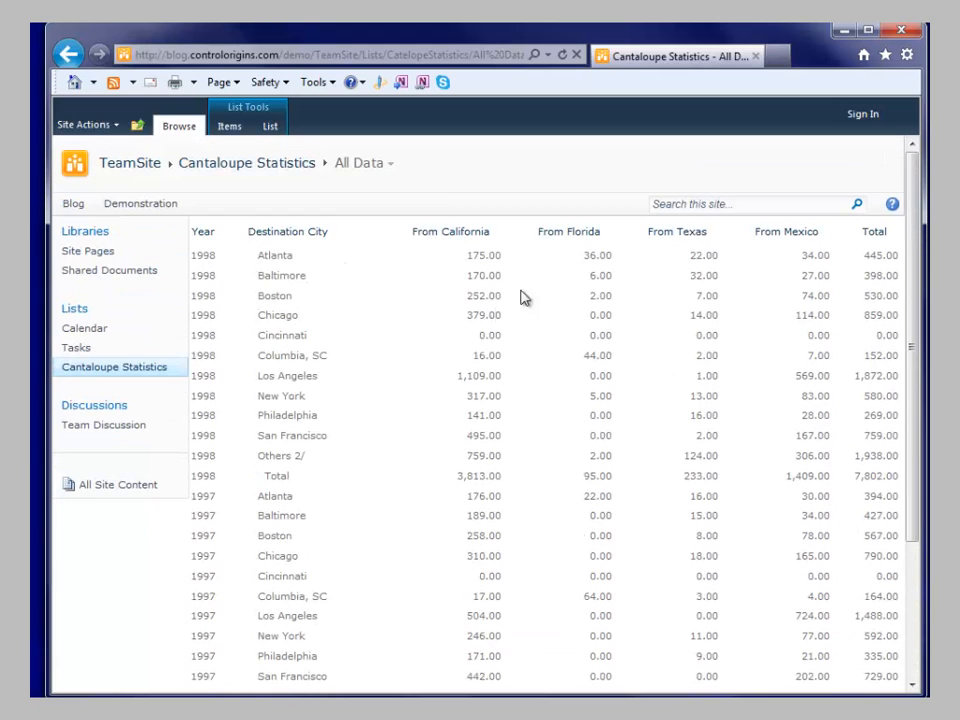
pyautogui.moveTo(382, 336)
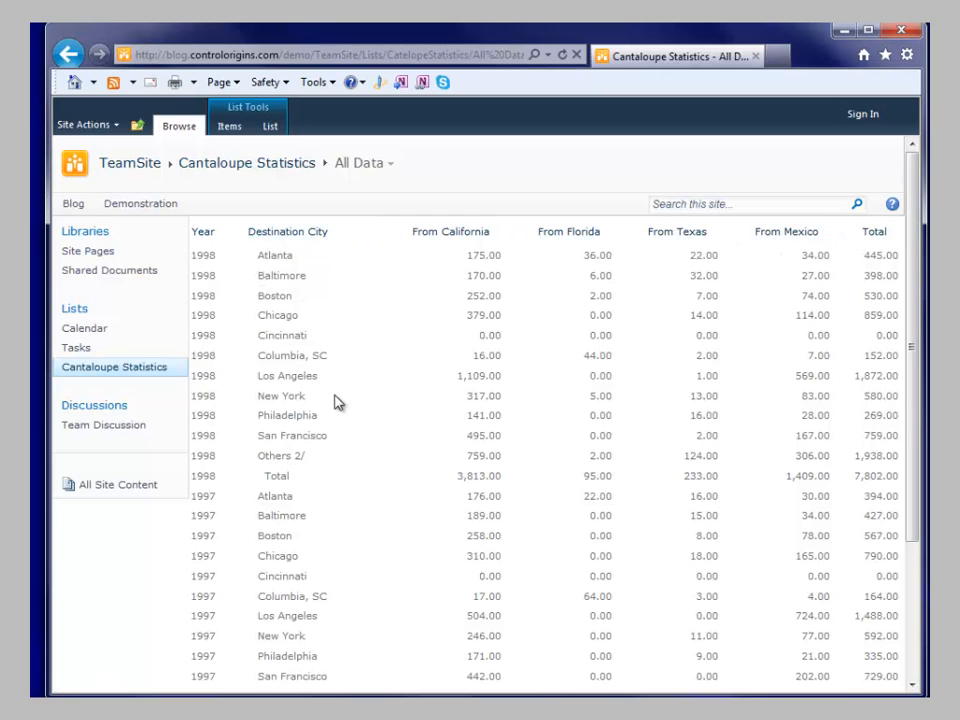
pyautogui.moveTo(288, 356)
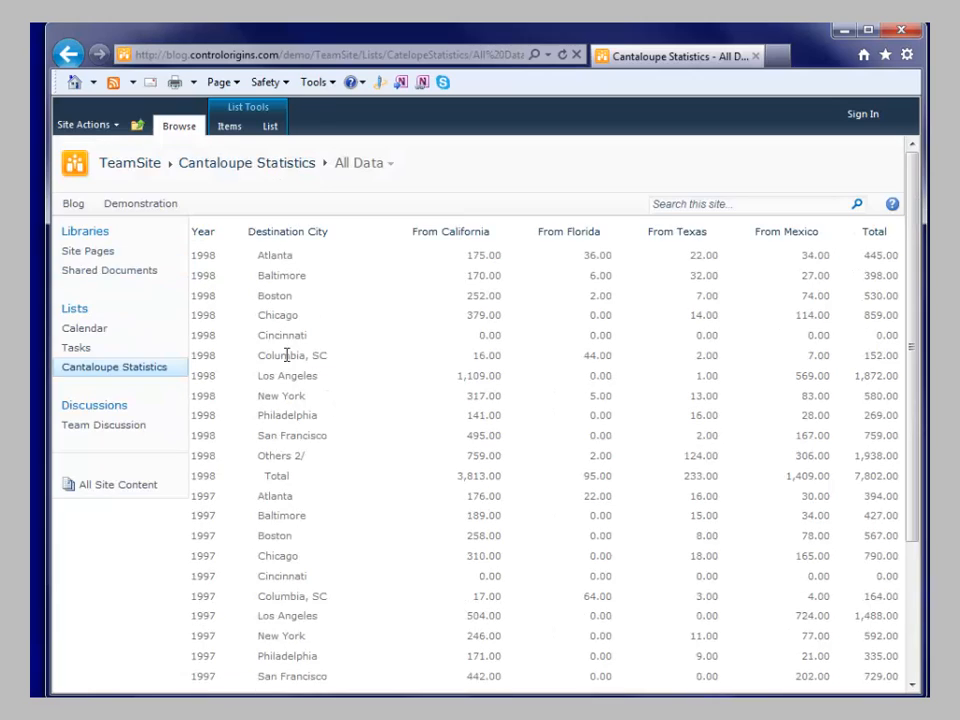
pyautogui.moveTo(420, 408)
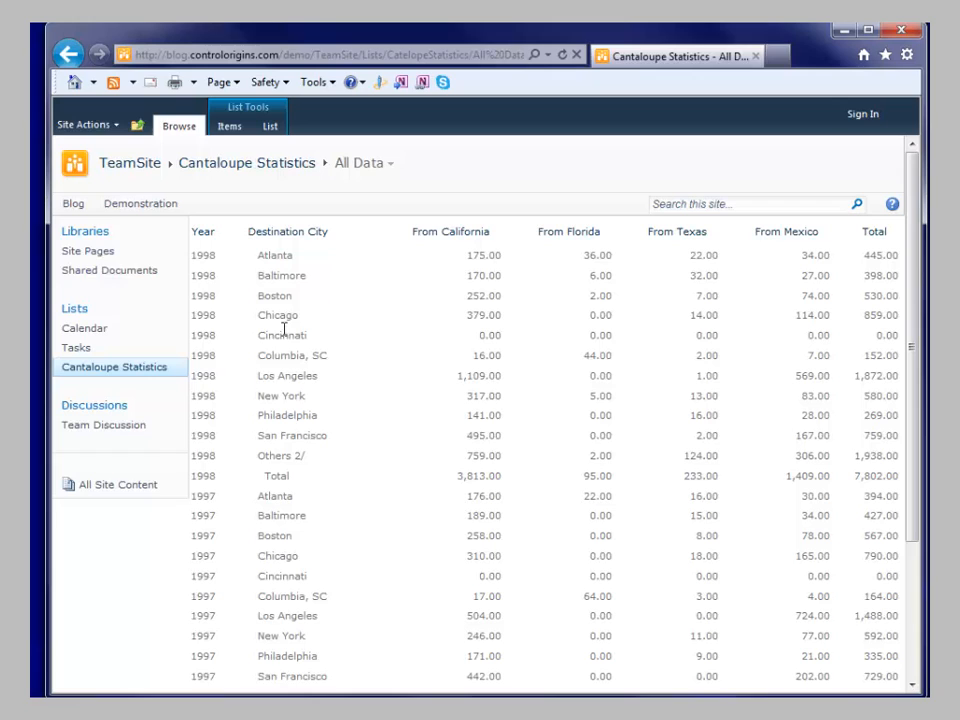
pyautogui.moveTo(140, 204)
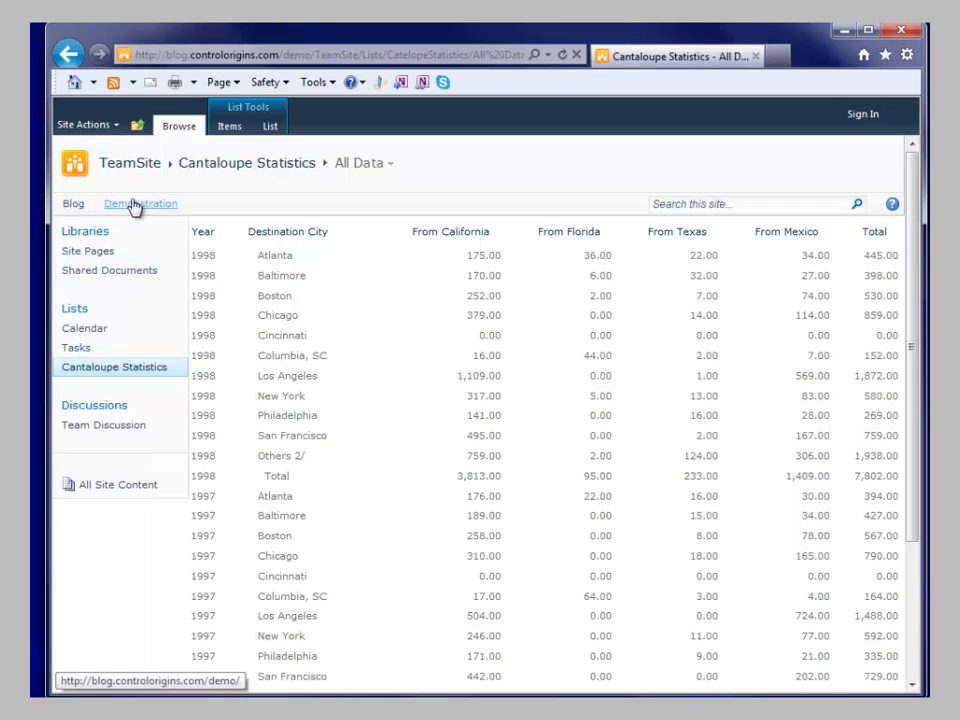
# Return to TeamSite Home via Demonstration and sign in as Mark Hazleton through the Windows Security prompt.
pyautogui.click(140, 204)
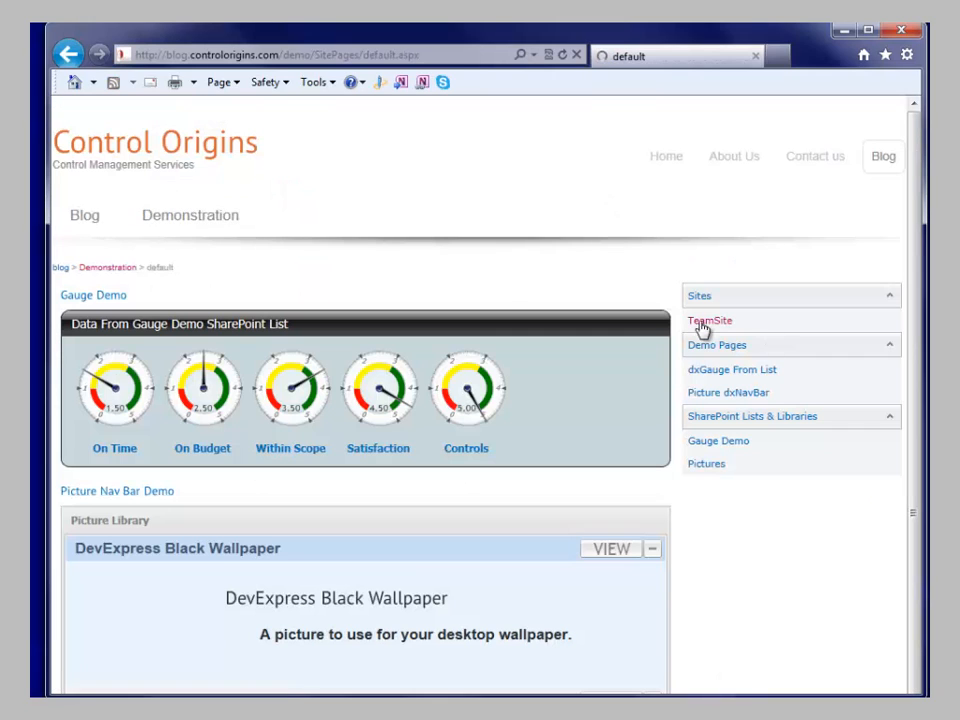
pyautogui.click(710, 320)
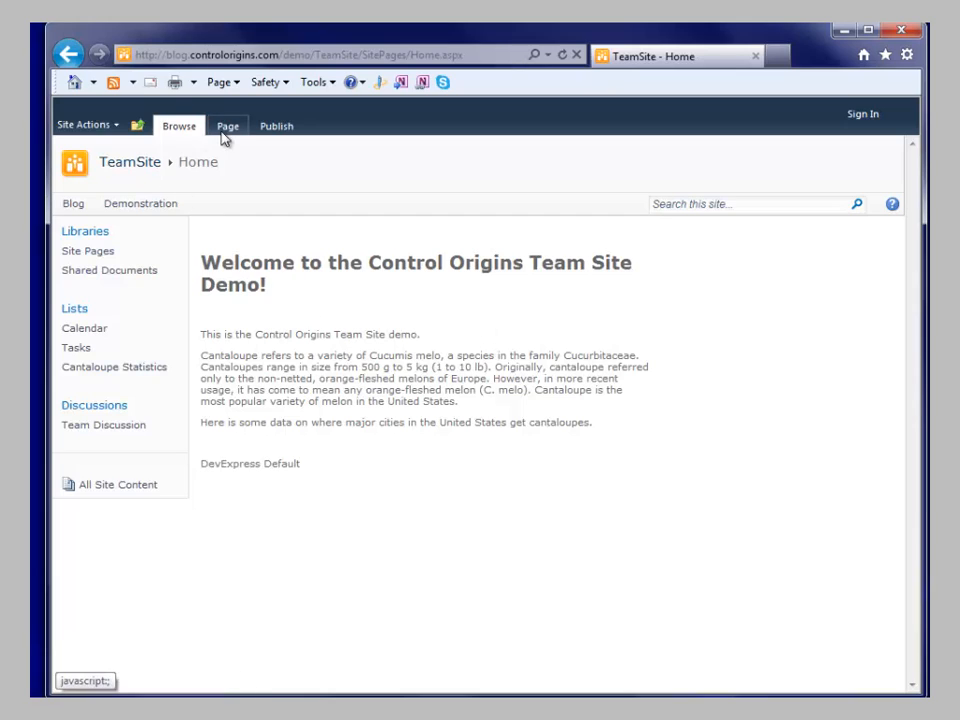
pyautogui.click(228, 126)
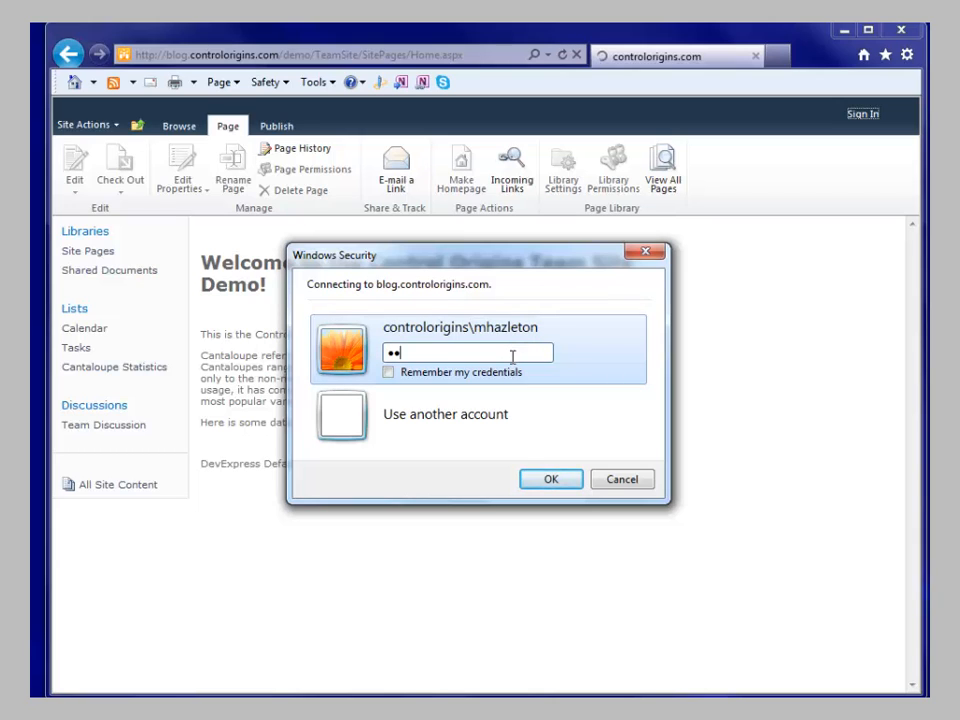
pyautogui.click(550, 480)
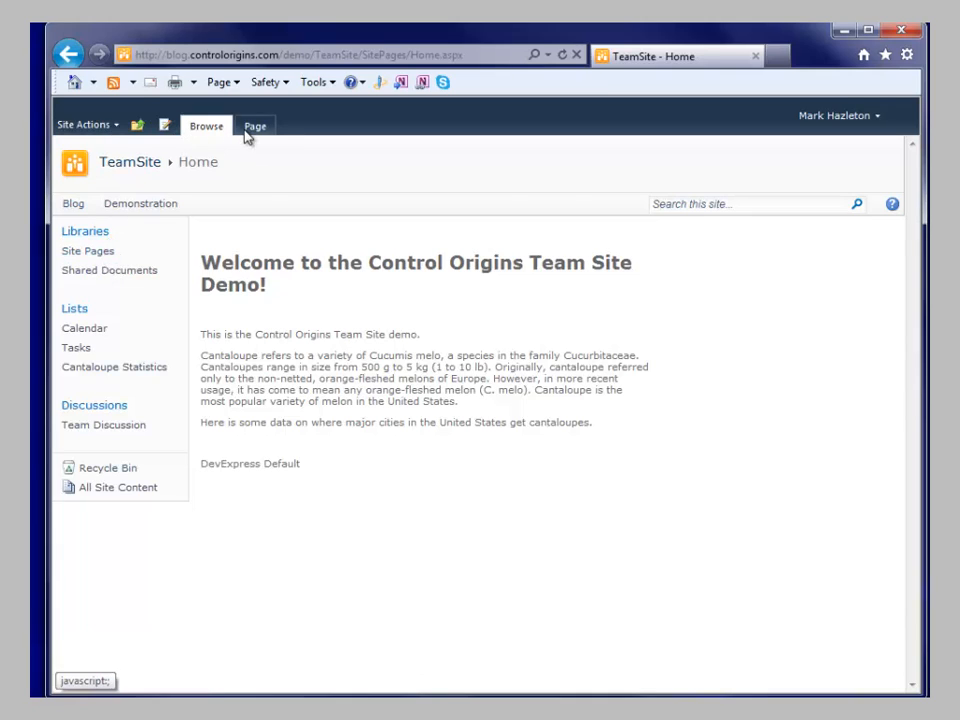
# Edit the home page and insert the Miscellaneous > SPxListViewWebPart below the welcome text.
pyautogui.click(254, 126)
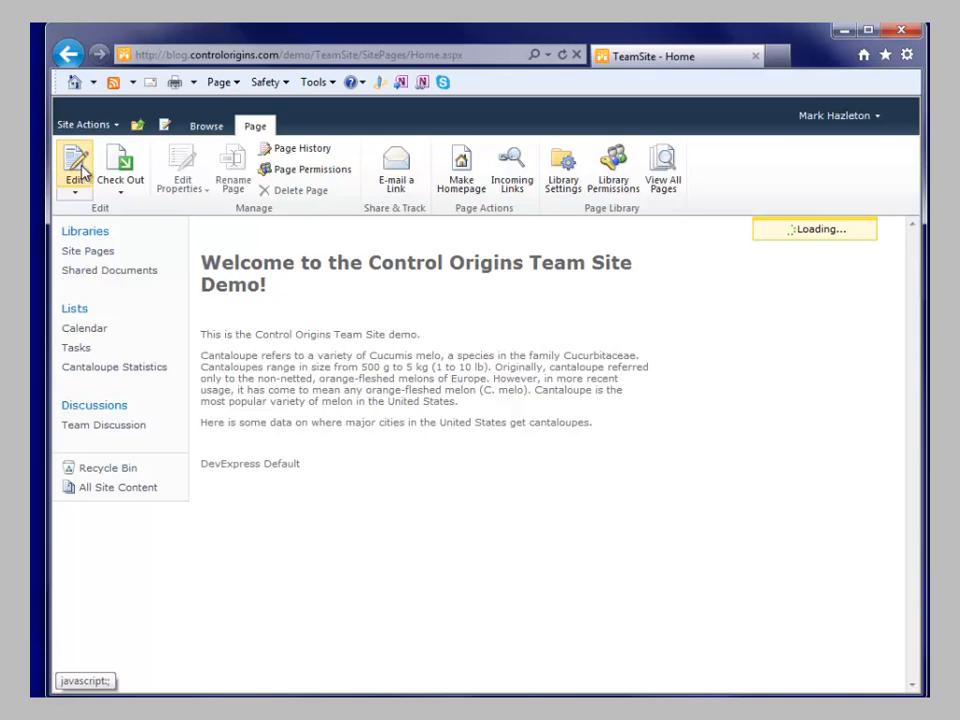
pyautogui.click(76, 168)
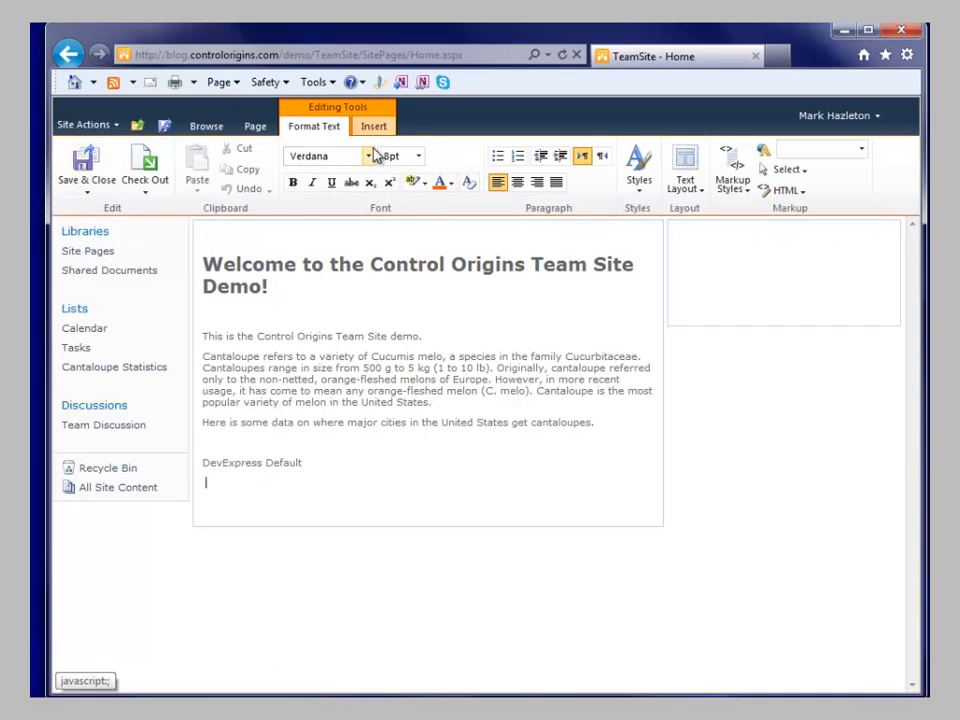
pyautogui.click(372, 124)
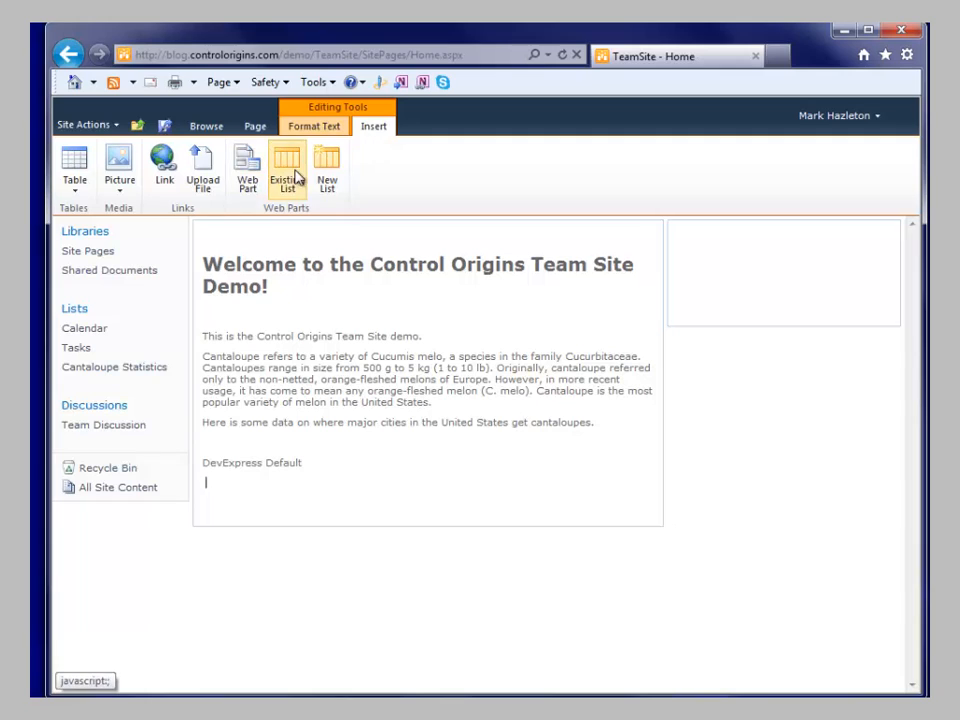
pyautogui.click(288, 164)
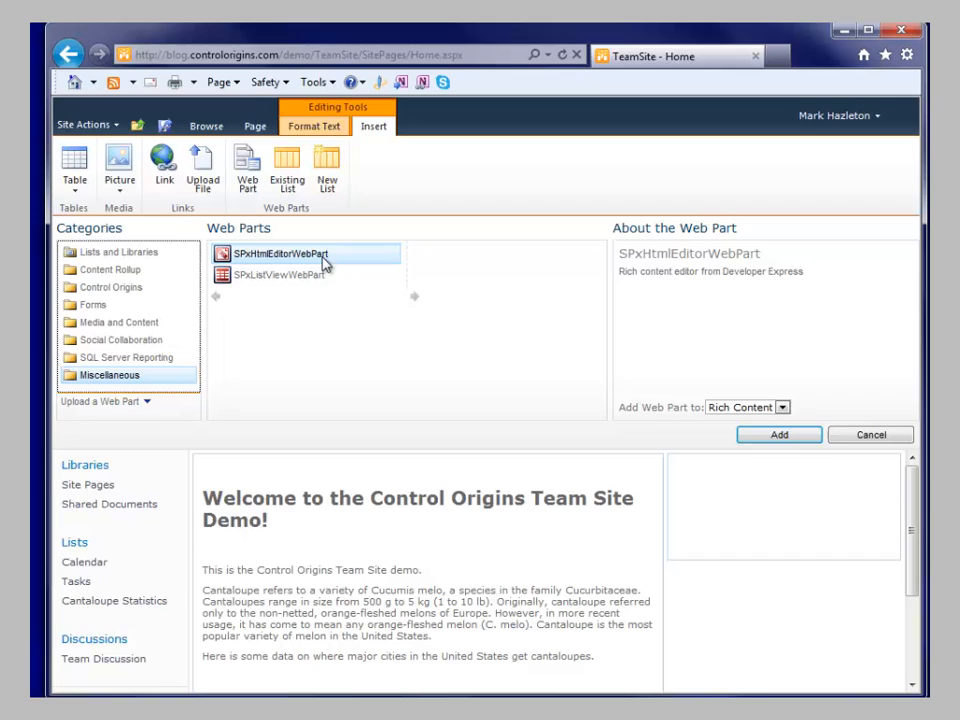
pyautogui.moveTo(304, 308)
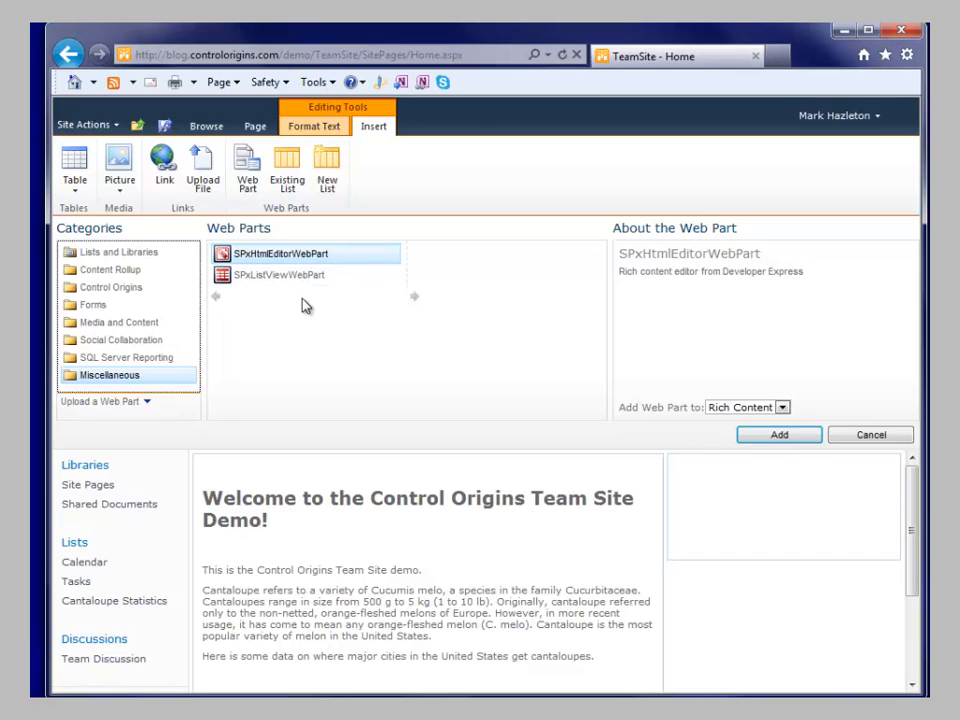
pyautogui.moveTo(276, 276)
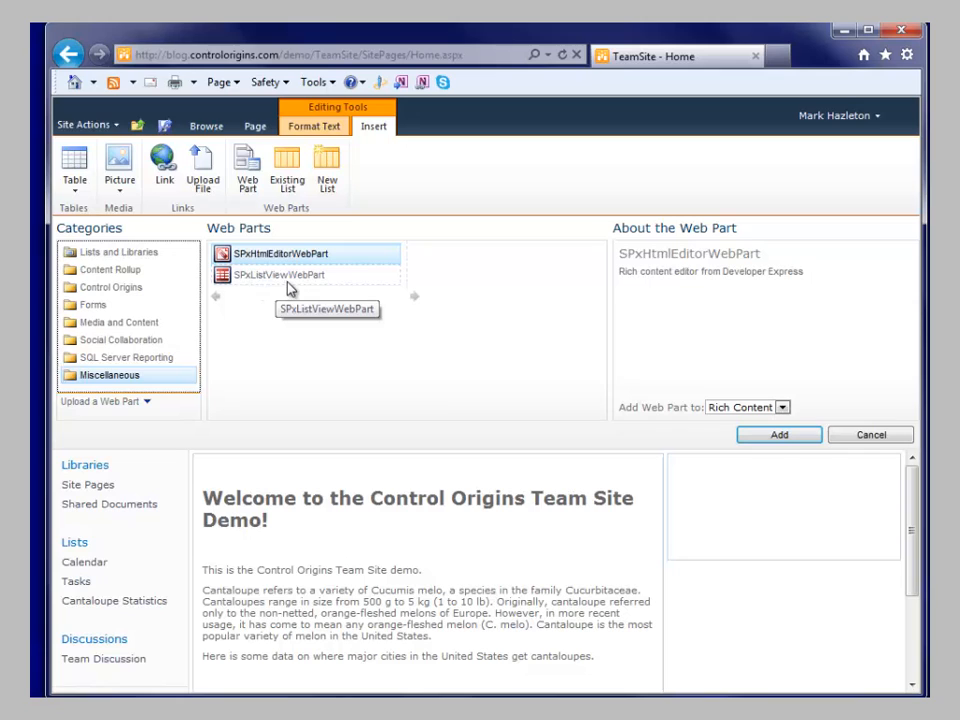
pyautogui.click(780, 434)
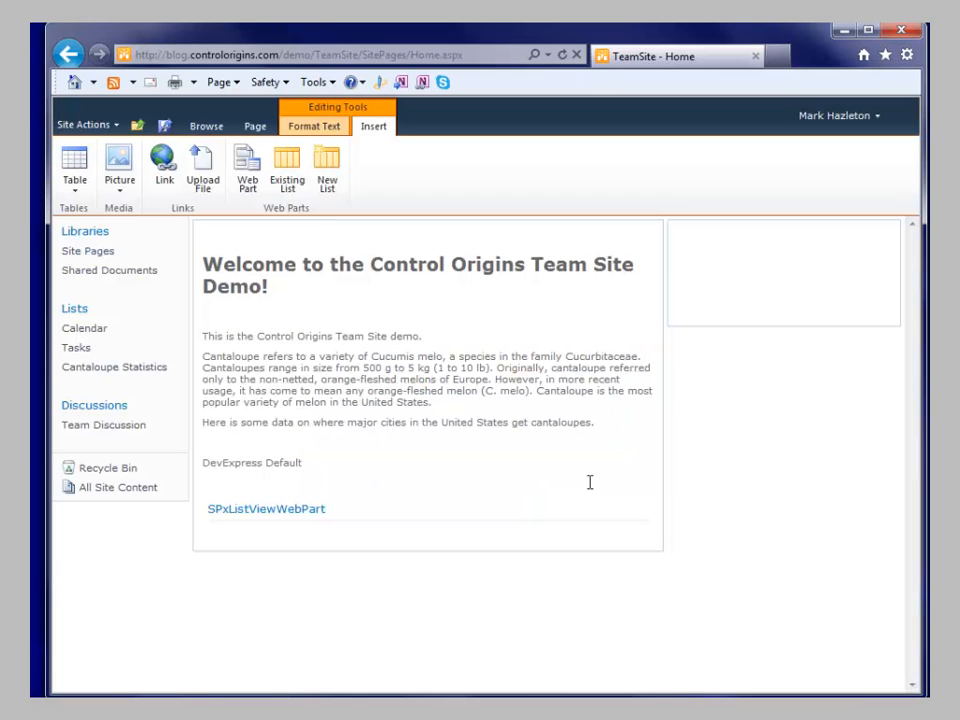
pyautogui.click(620, 510)
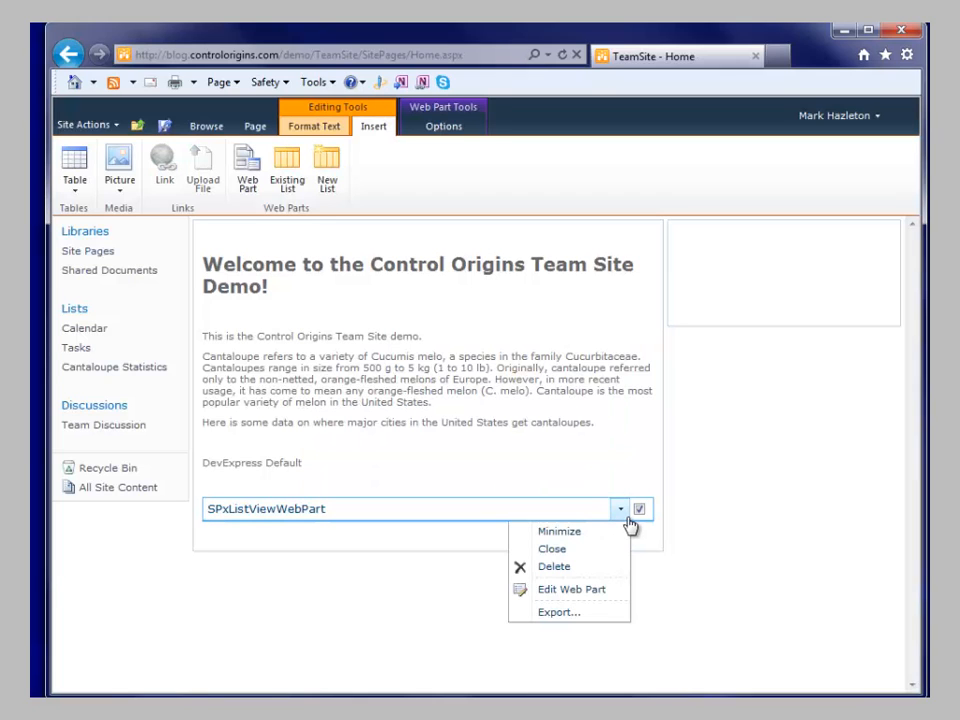
# Bind the web part to the Cantaloupe Statistics list, title it 'Cant Stats', show title only, and apply.
pyautogui.click(572, 588)
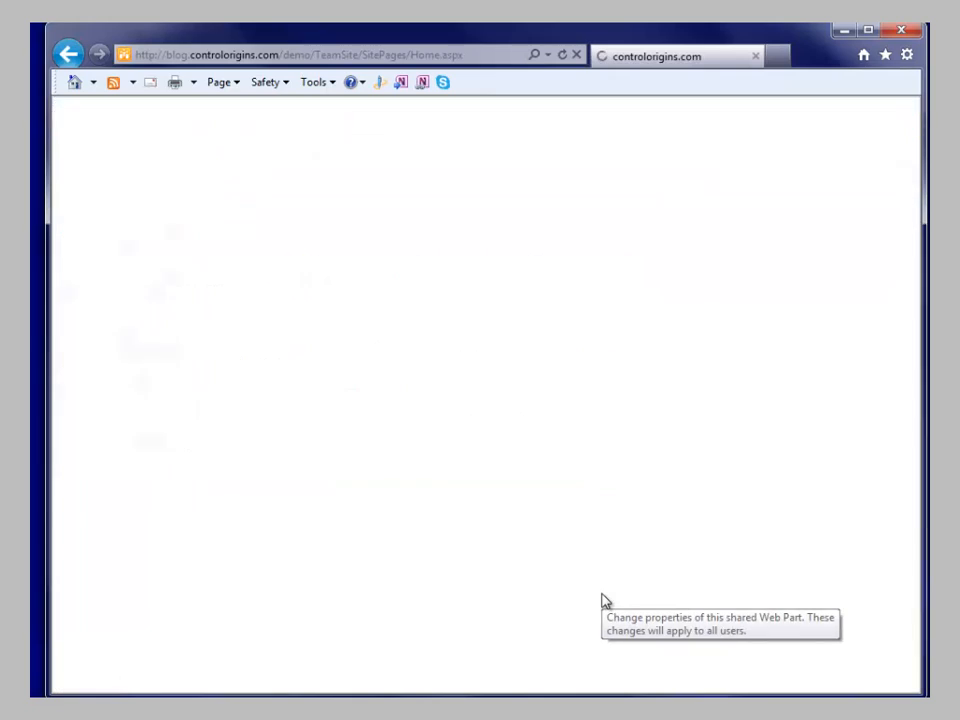
pyautogui.click(804, 300)
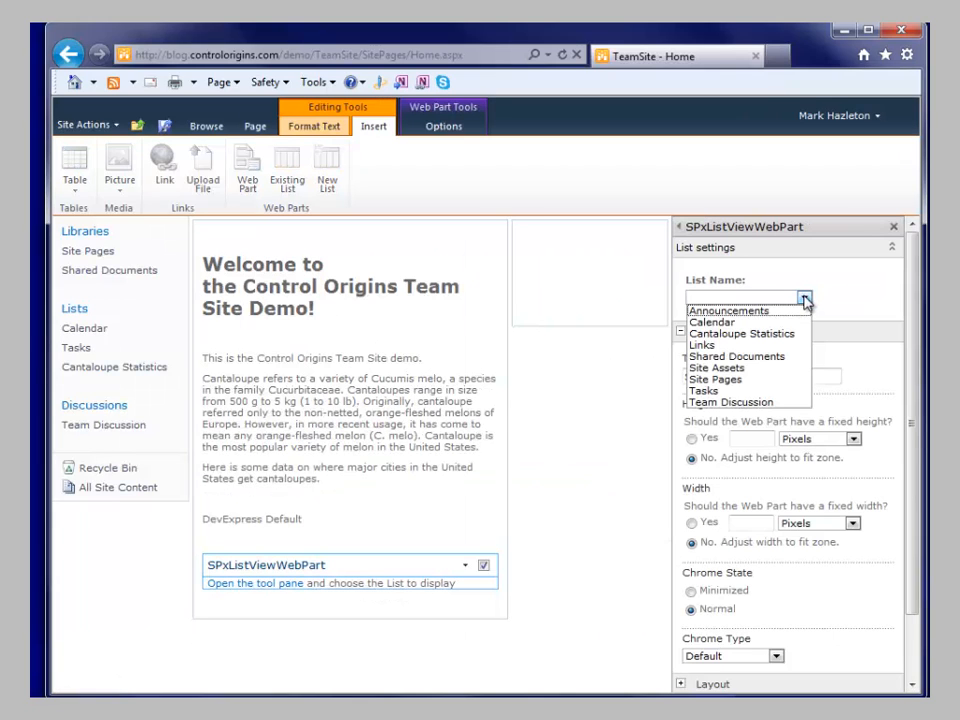
pyautogui.click(742, 332)
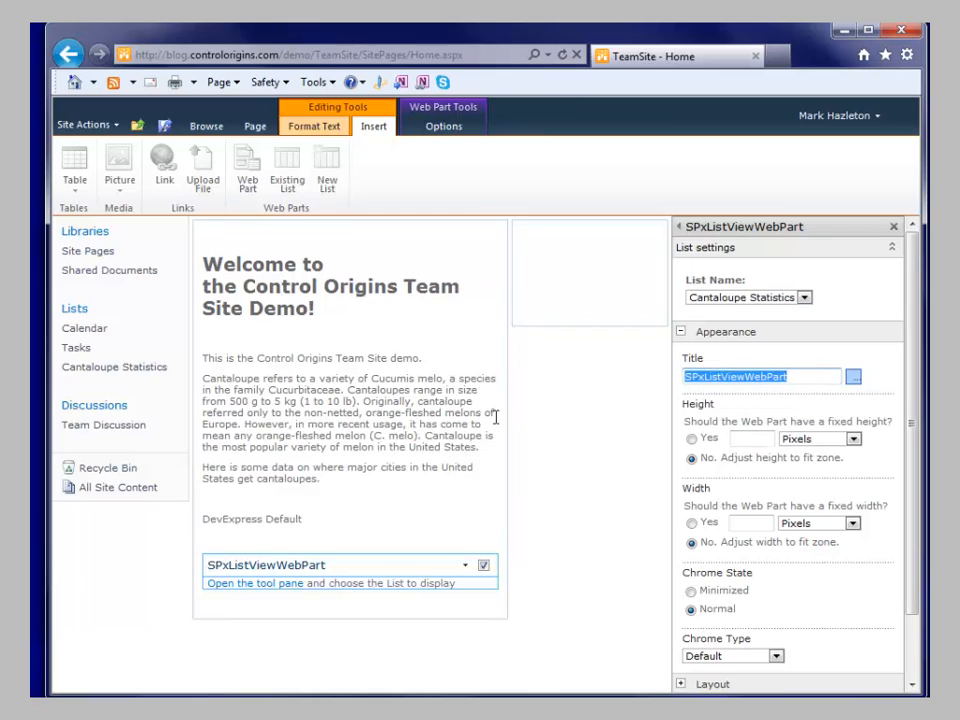
pyautogui.write('Cantaloupe')
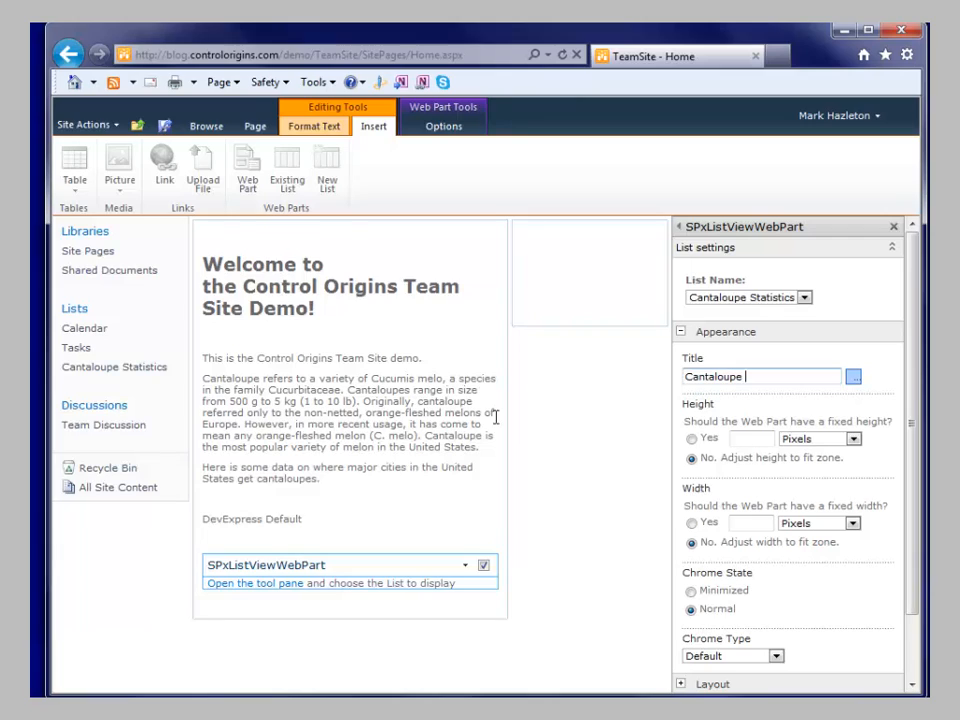
pyautogui.write('Stats')
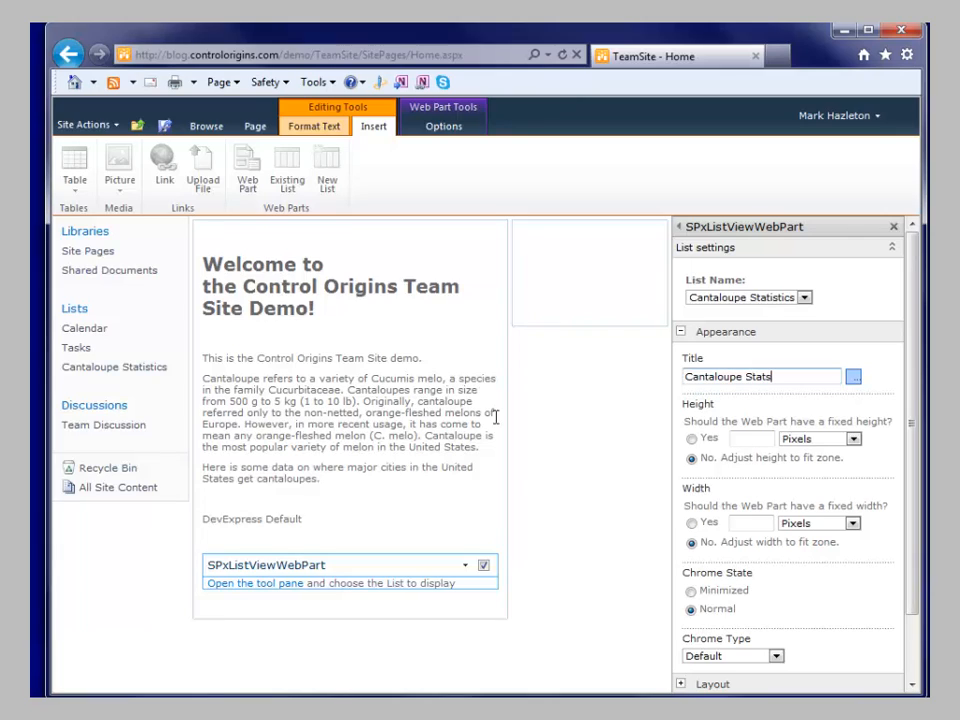
pyautogui.click(772, 656)
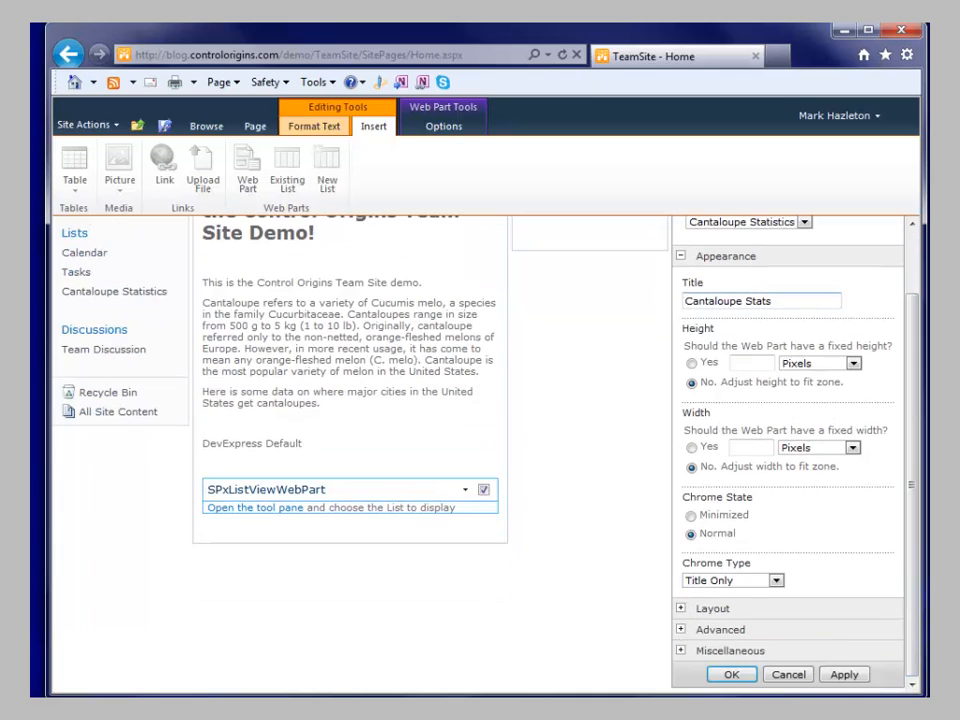
pyautogui.click(844, 674)
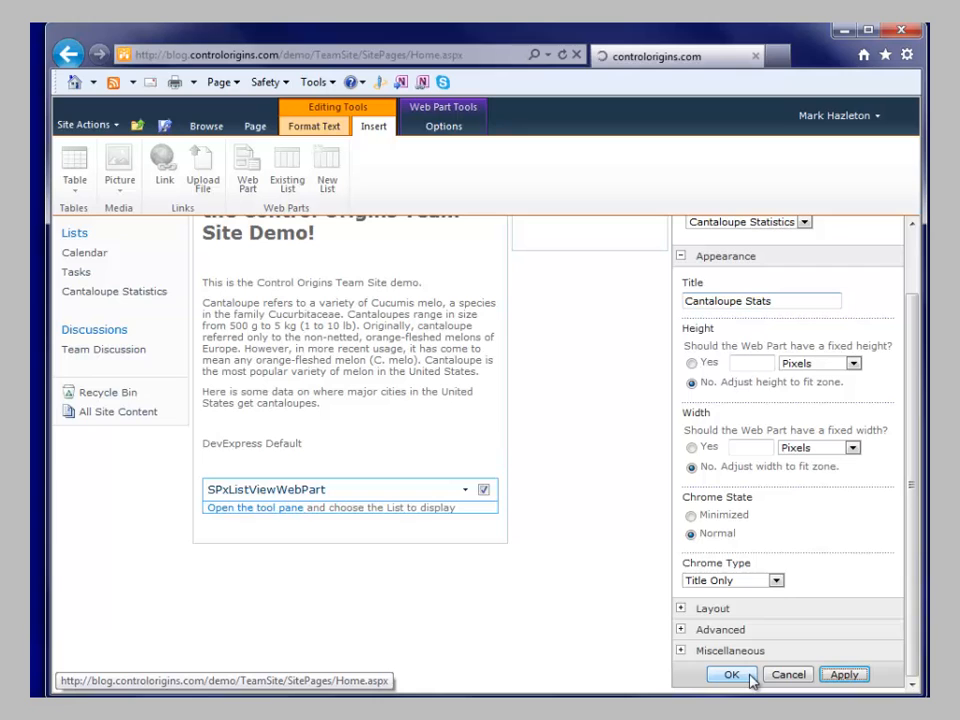
pyautogui.click(732, 674)
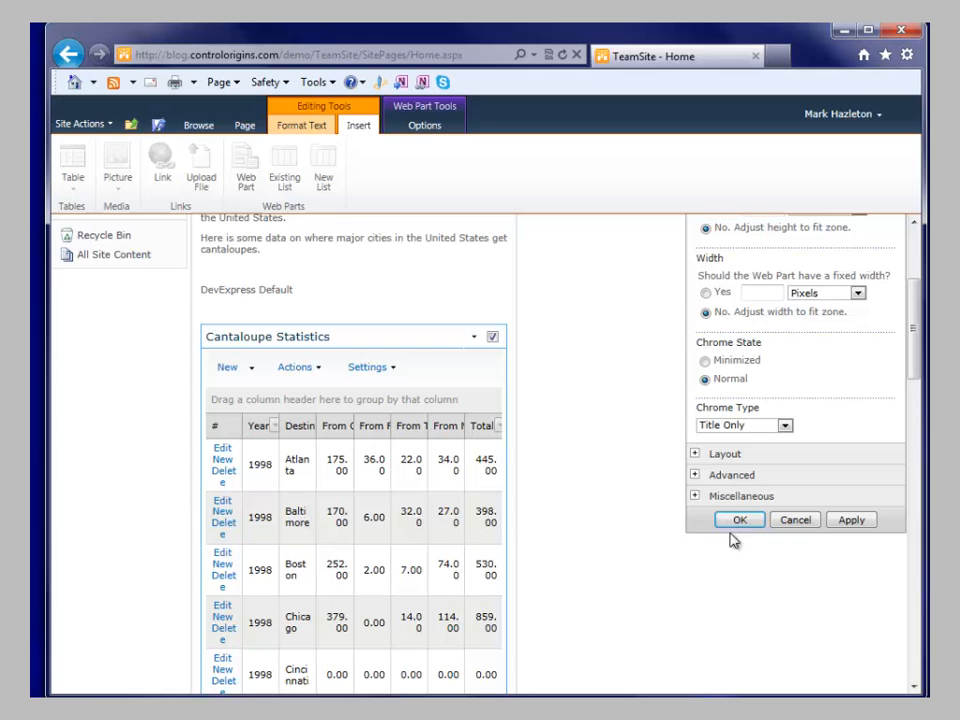
pyautogui.click(740, 520)
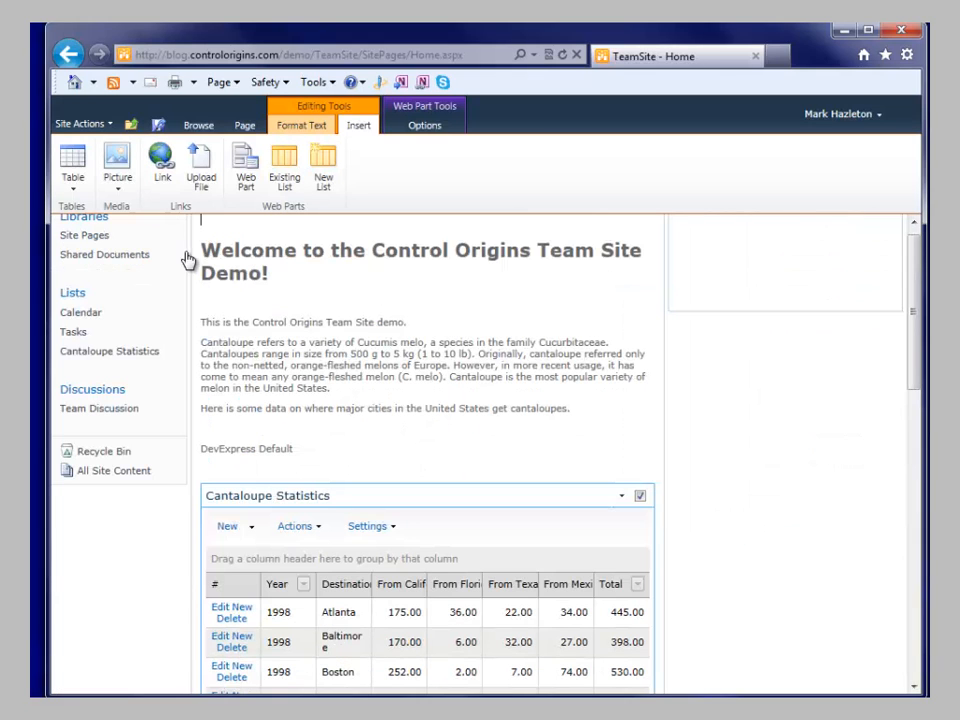
# Save & Close the home page and scroll to the Cantaloupe Statistics grid.
pyautogui.click(244, 124)
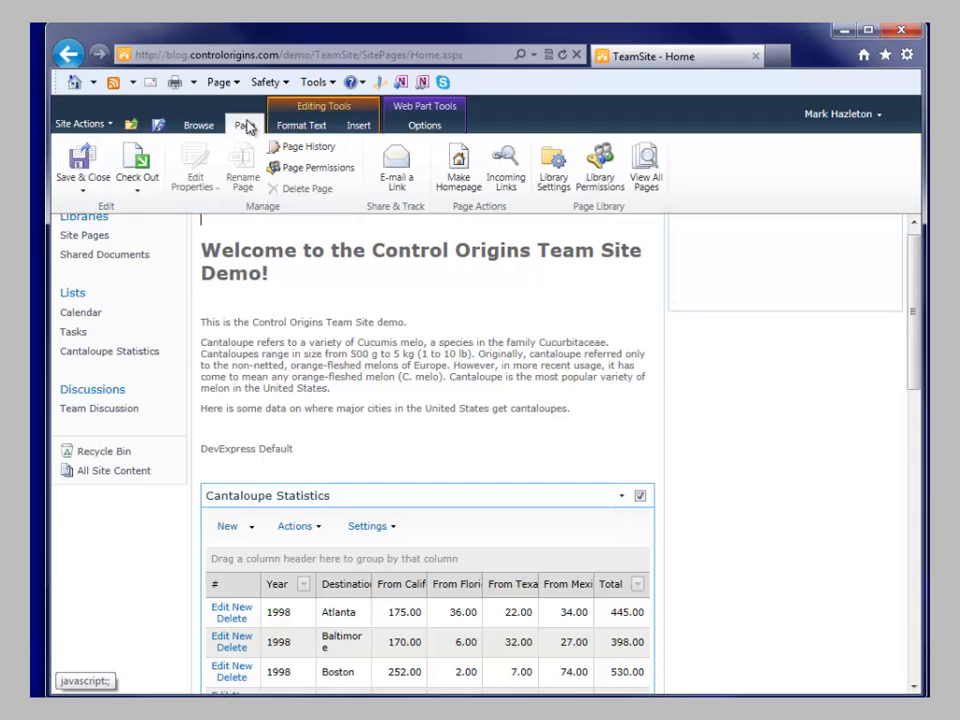
pyautogui.click(82, 164)
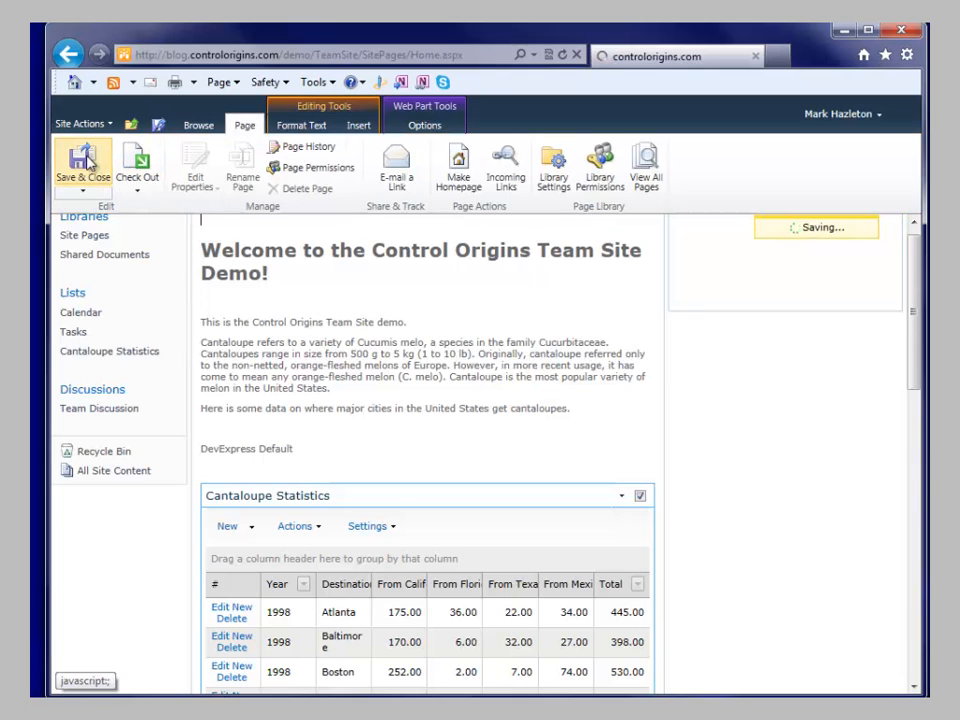
pyautogui.click(82, 164)
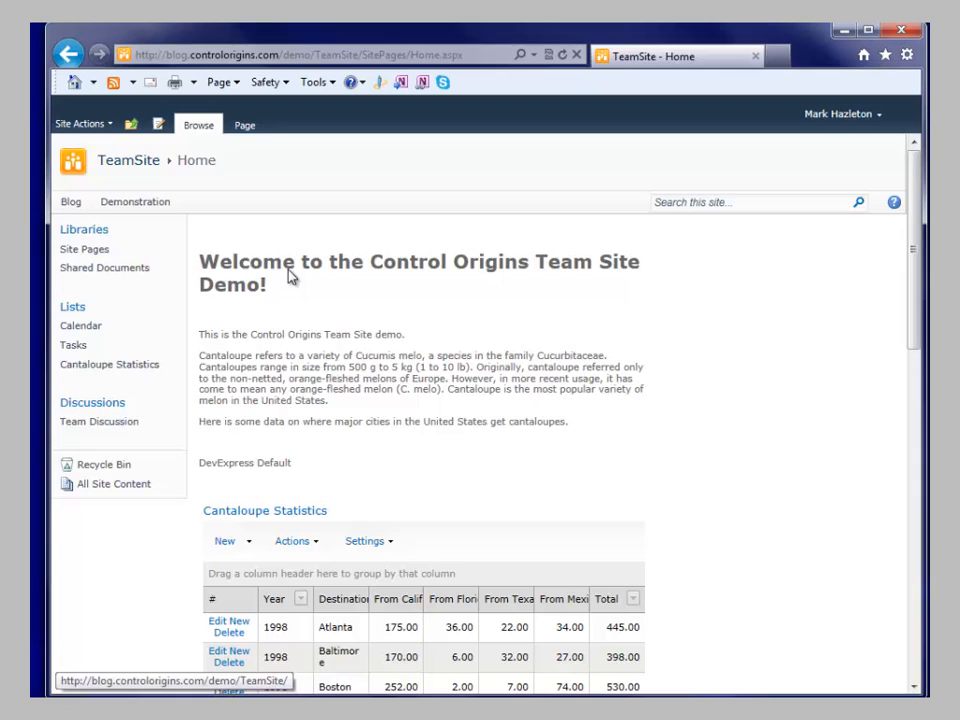
pyautogui.scroll(-3)
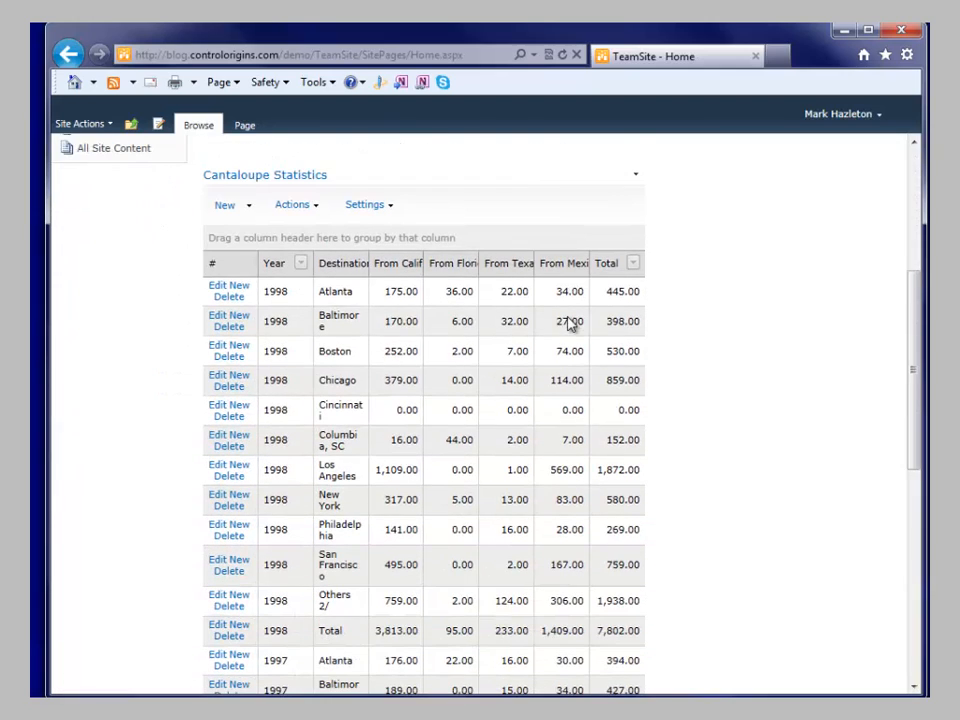
pyautogui.moveTo(472, 420)
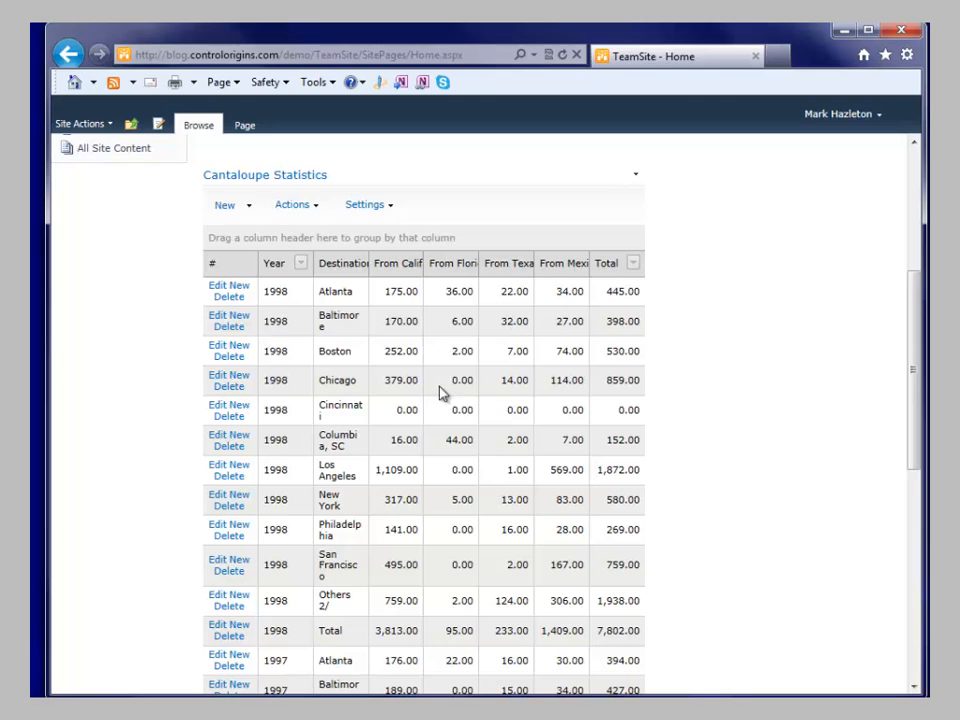
pyautogui.moveTo(228, 304)
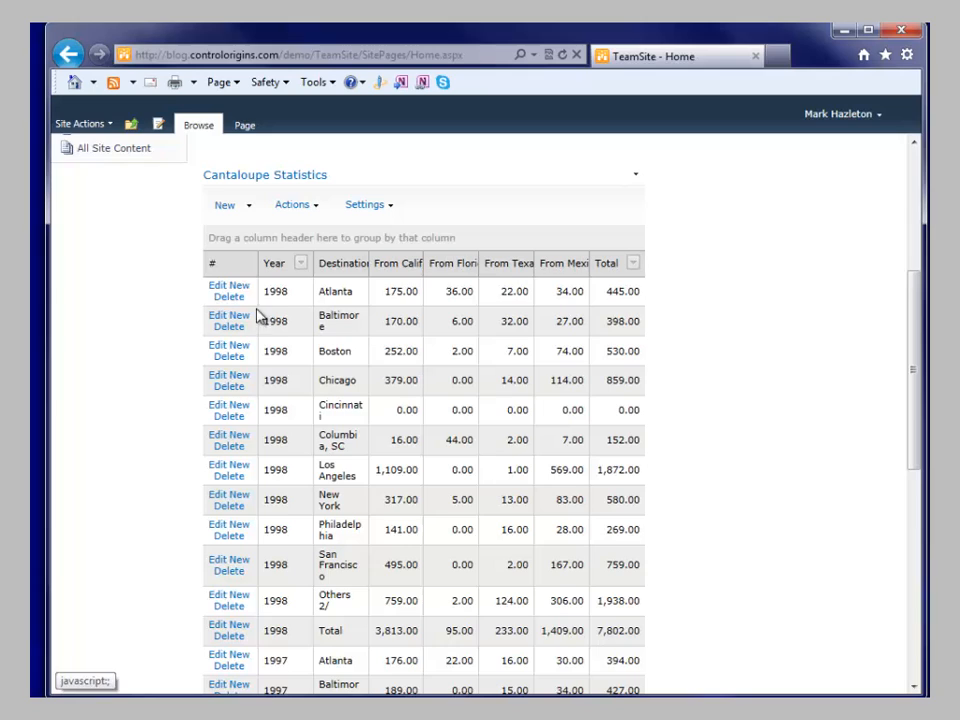
pyautogui.moveTo(290, 284)
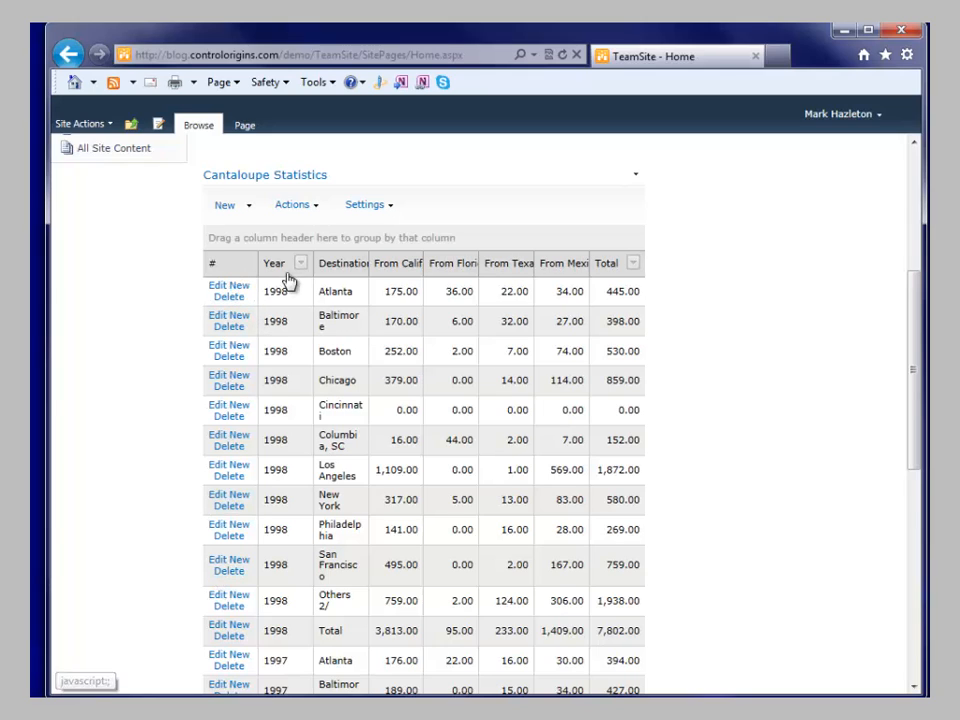
# Filter the Year column of the Cantaloupe Statistics grid to 1992.
pyautogui.click(300, 264)
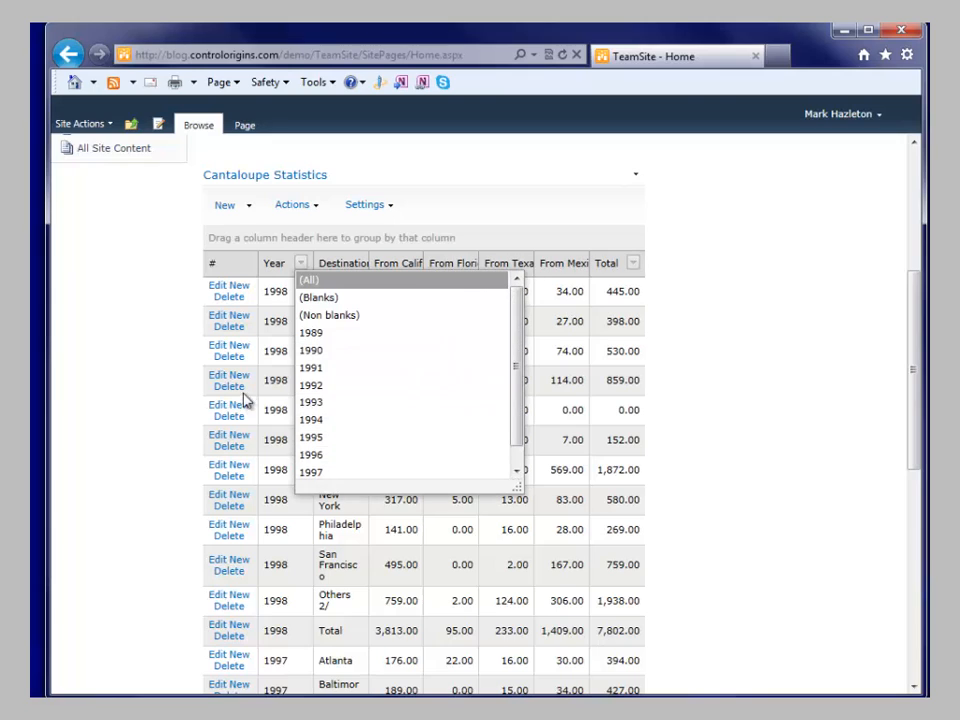
pyautogui.click(312, 384)
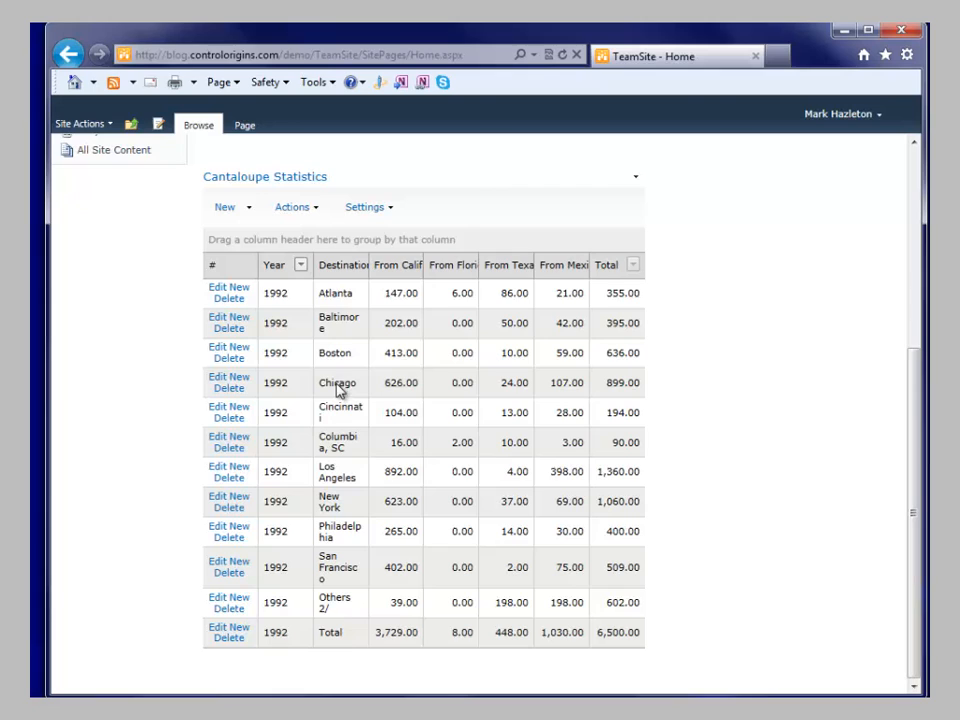
pyautogui.click(300, 264)
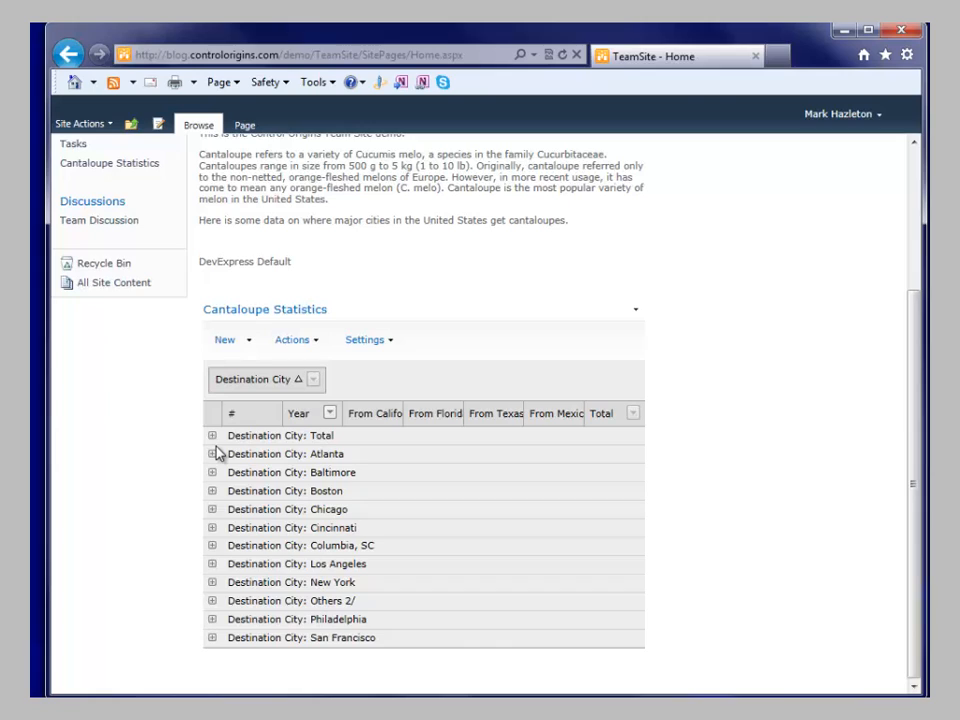
pyautogui.moveTo(264, 486)
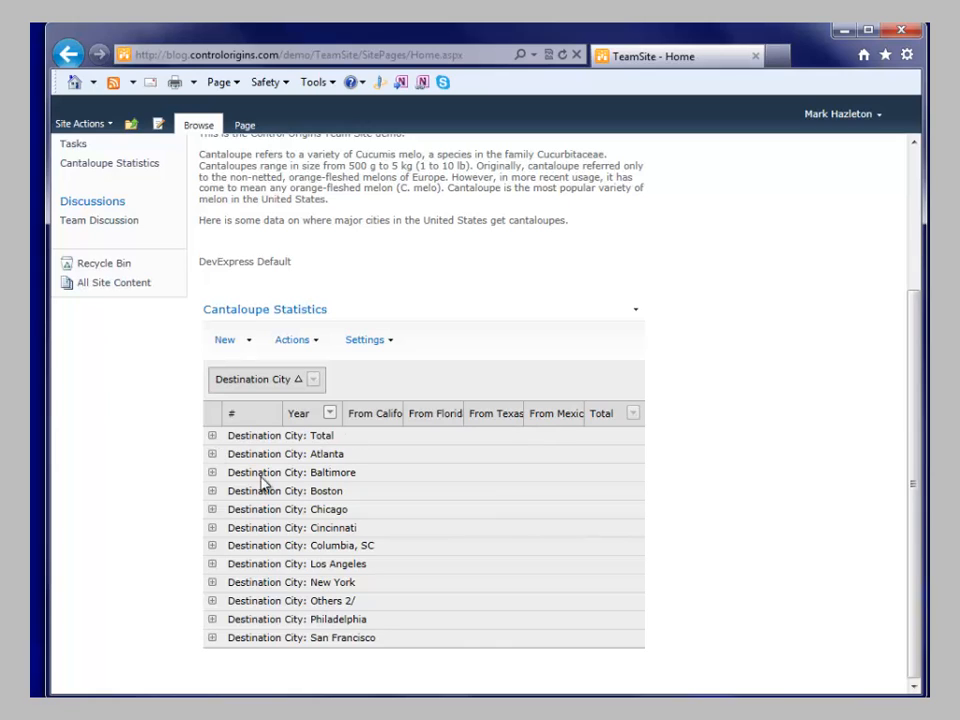
pyautogui.moveTo(220, 490)
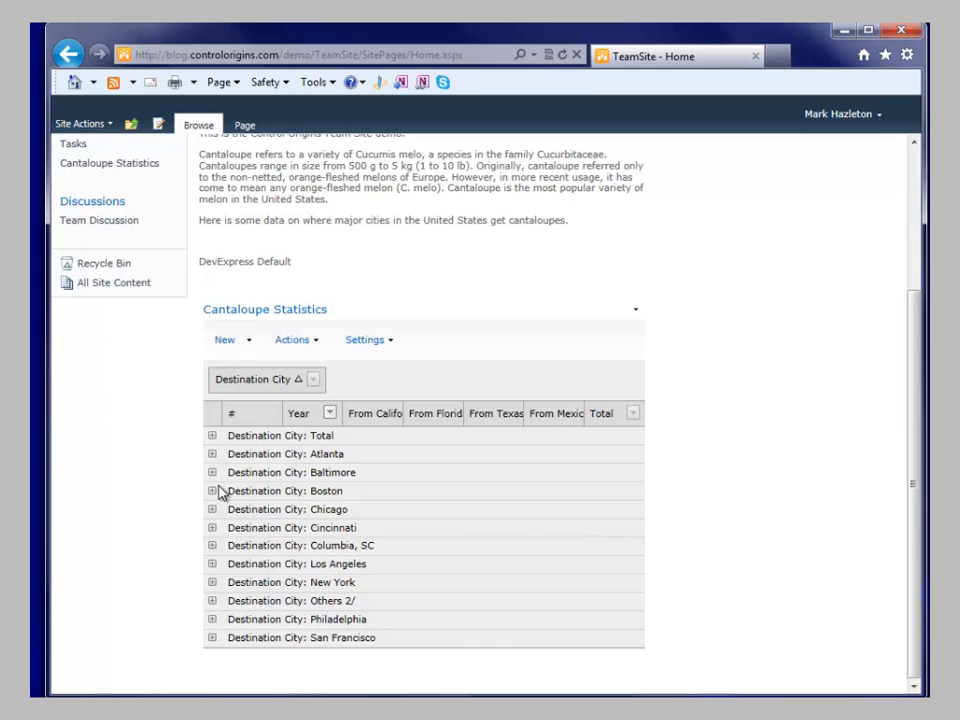
# Expand the Destination City: Boston group, then another group further down the grid.
pyautogui.click(212, 490)
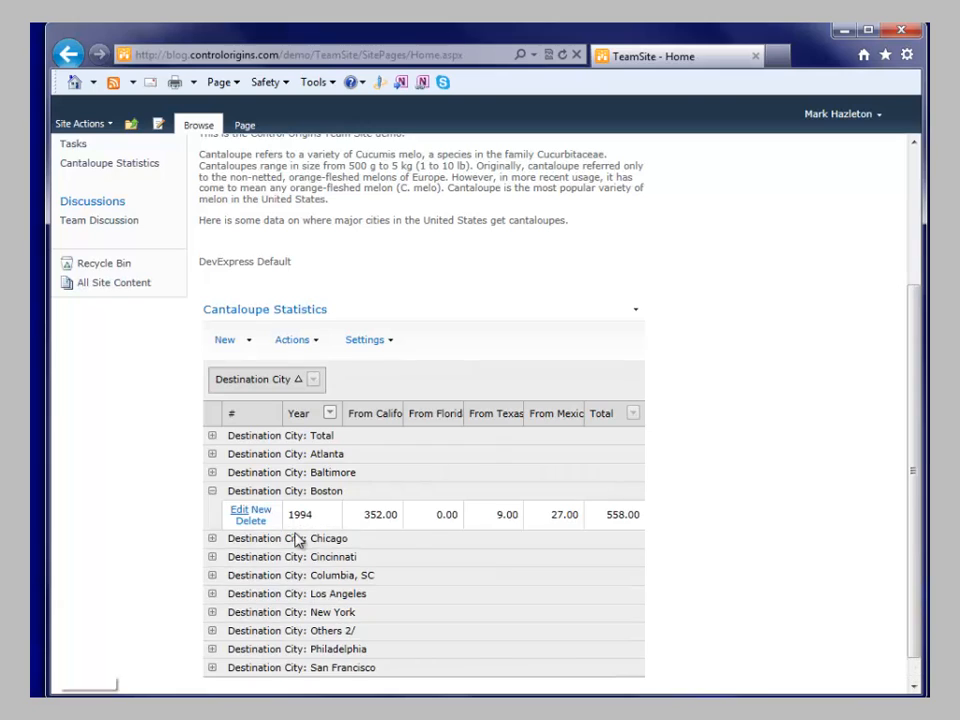
pyautogui.moveTo(372, 500)
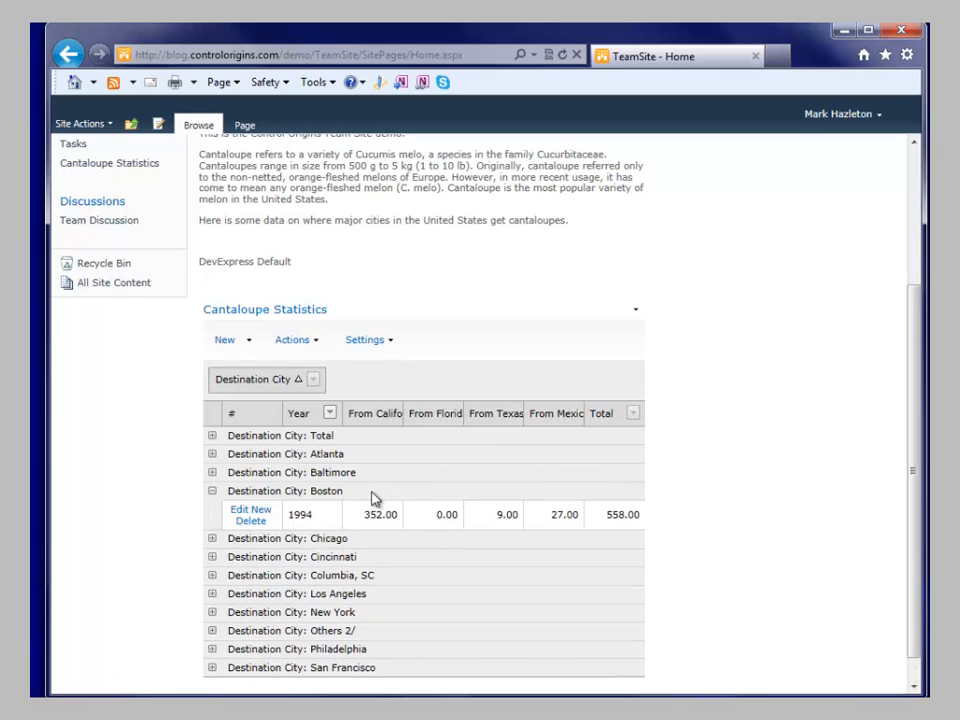
pyautogui.scroll(-3)
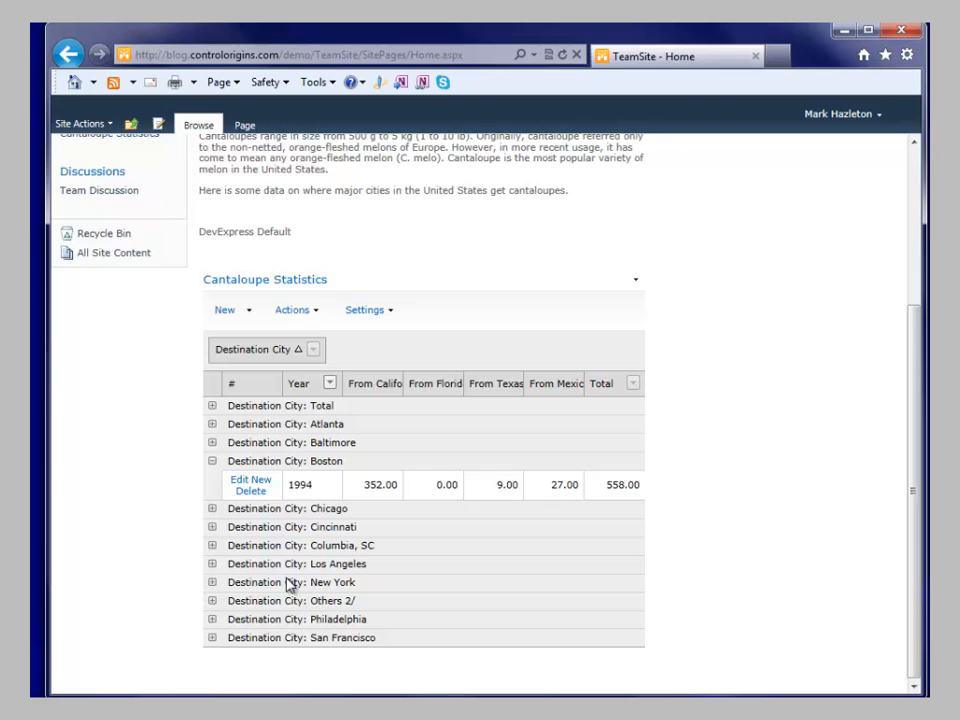
pyautogui.moveTo(220, 434)
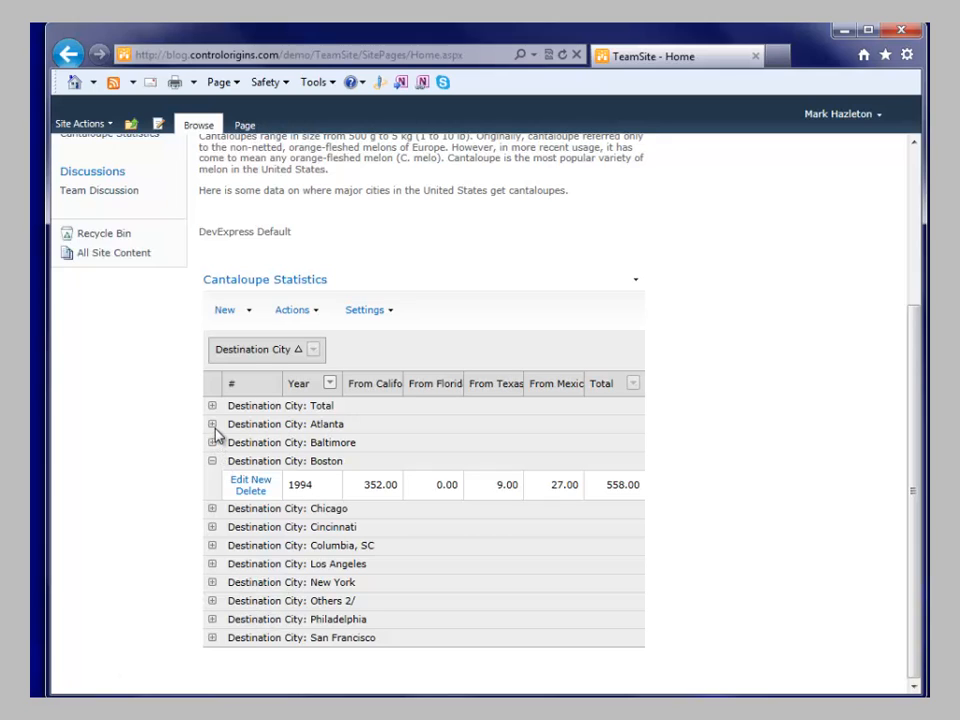
pyautogui.click(212, 424)
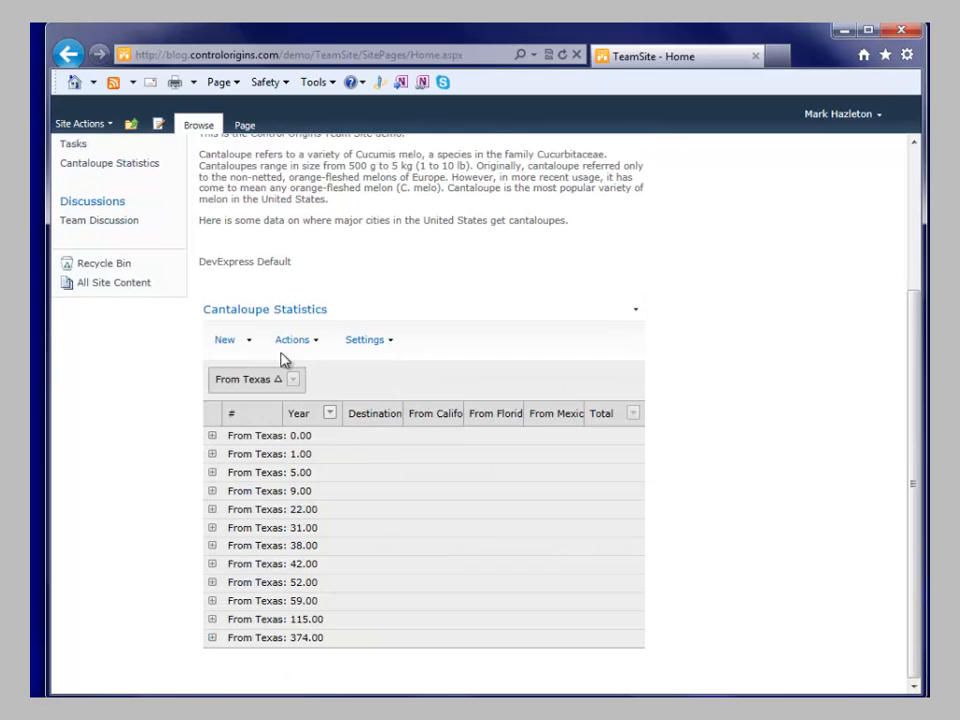
pyautogui.moveTo(276, 428)
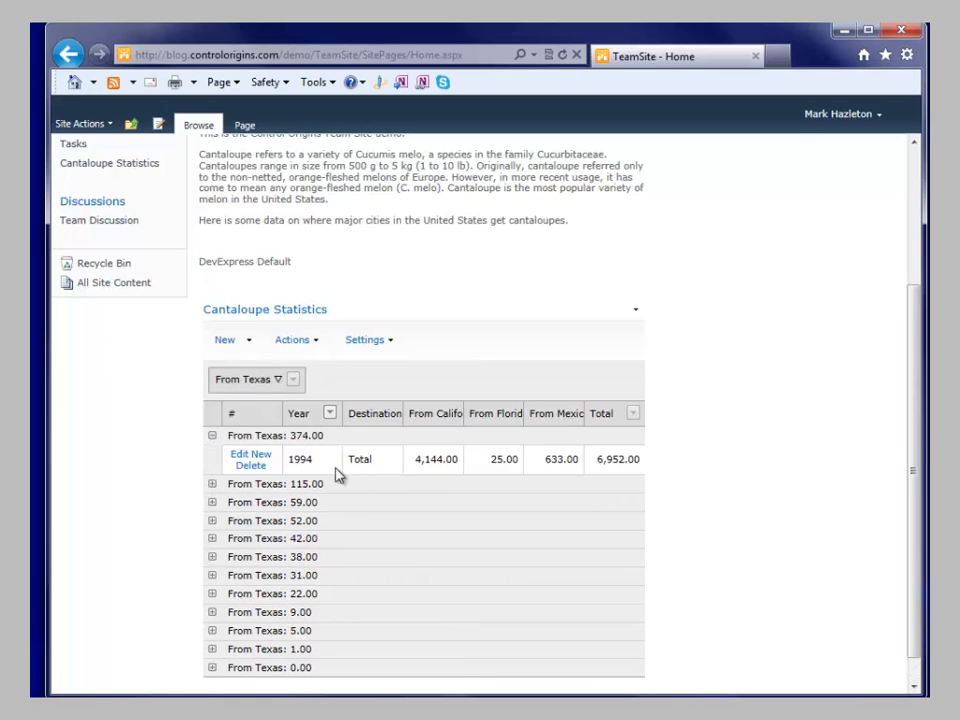
pyautogui.moveTo(376, 474)
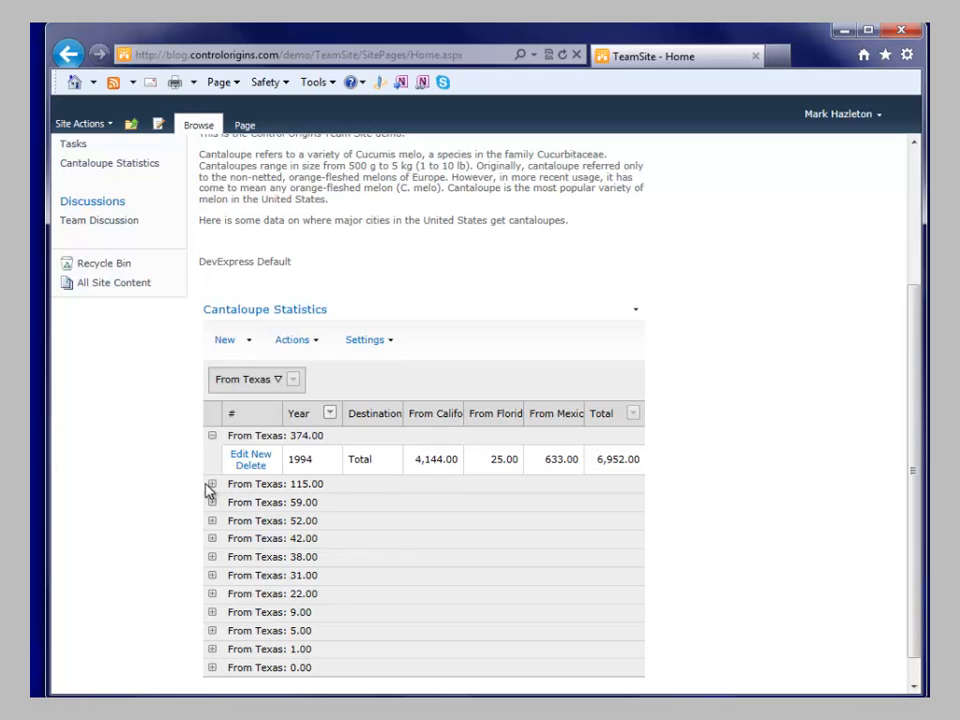
pyautogui.moveTo(208, 496)
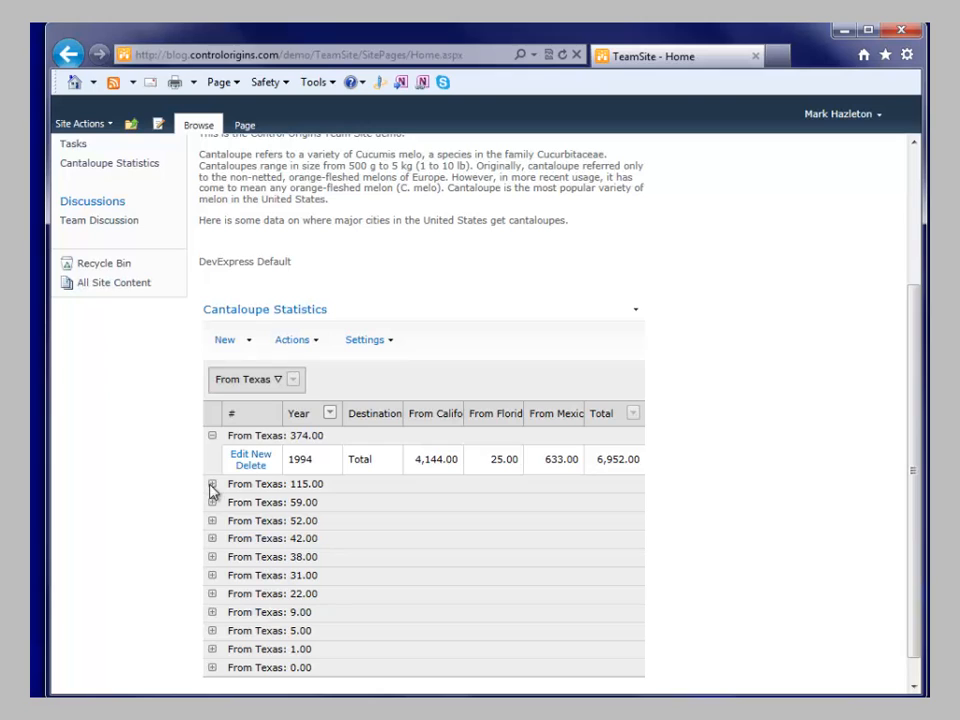
# Expand the From Texas 115.00 and 59.00 group rows to show their records.
pyautogui.click(212, 484)
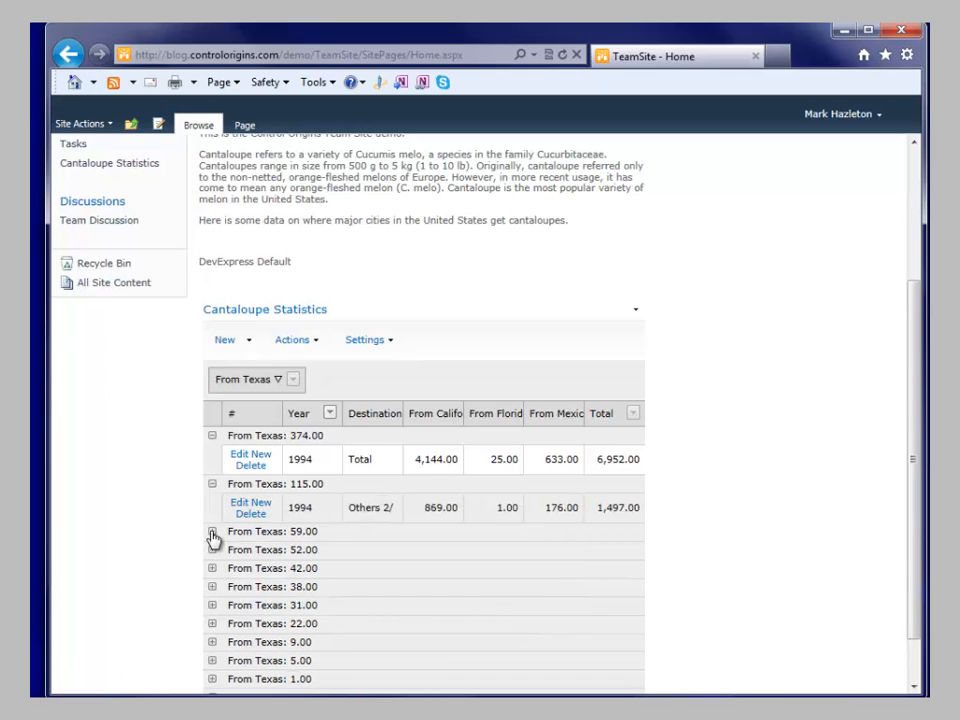
pyautogui.click(212, 532)
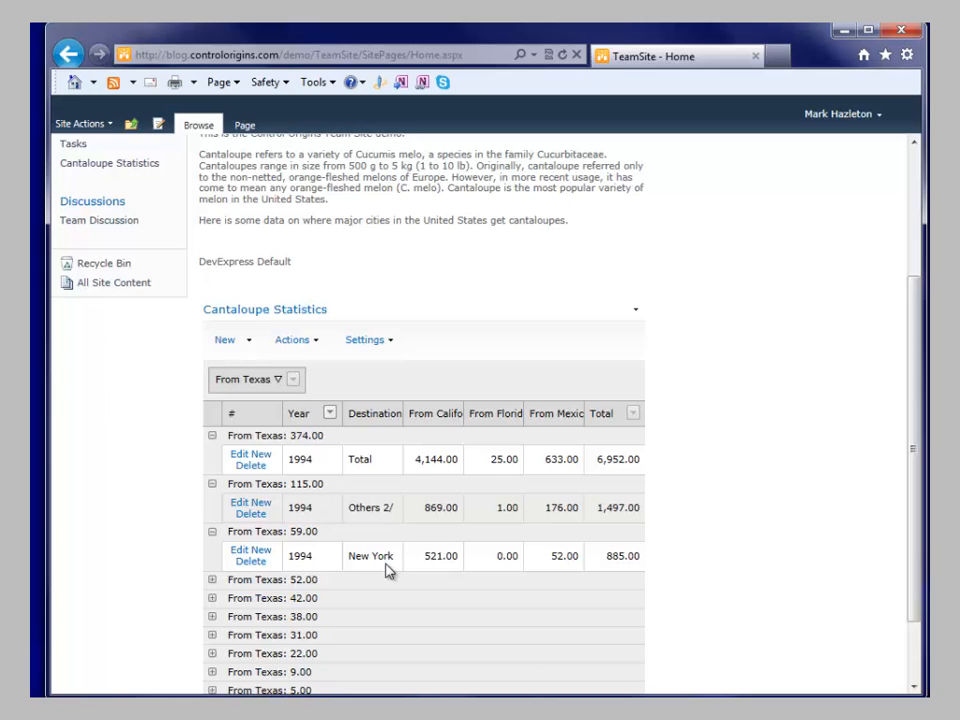
pyautogui.moveTo(596, 570)
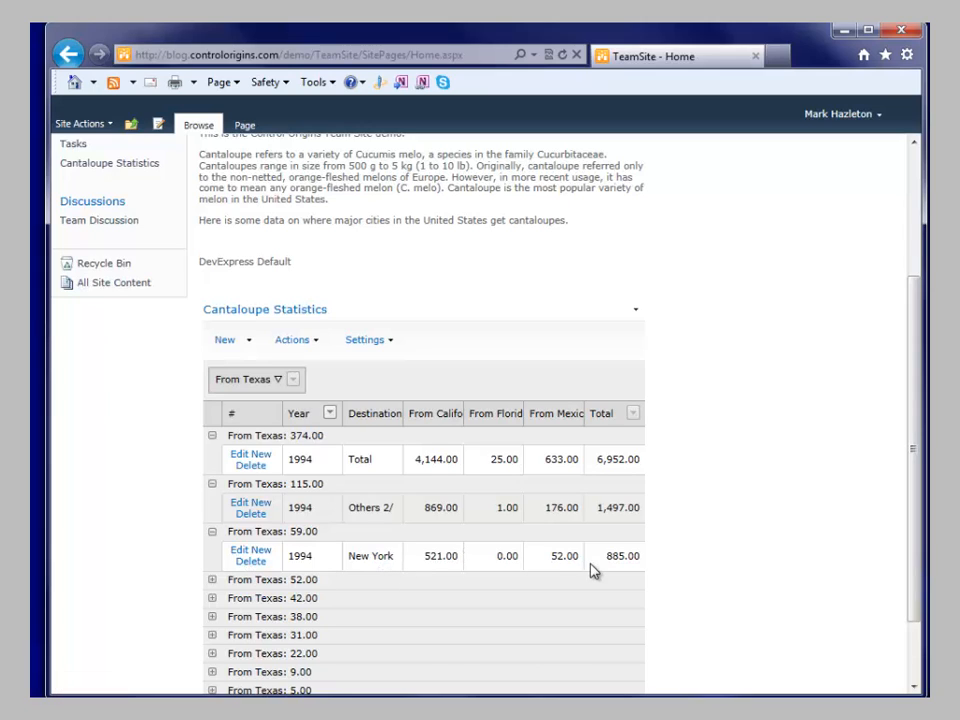
pyautogui.moveTo(308, 398)
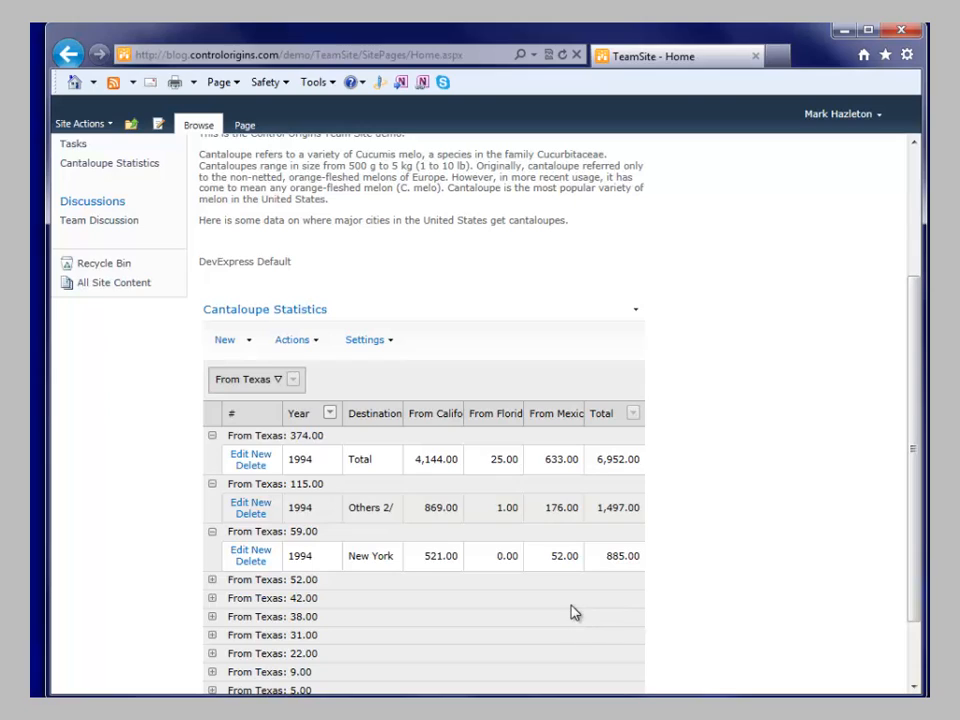
pyautogui.moveTo(376, 526)
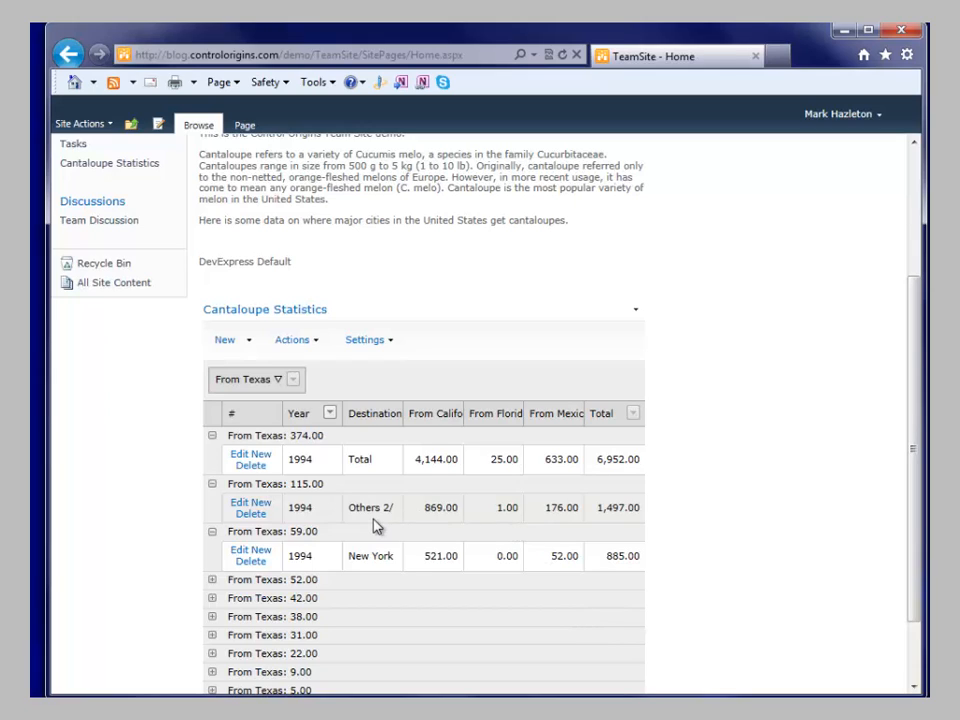